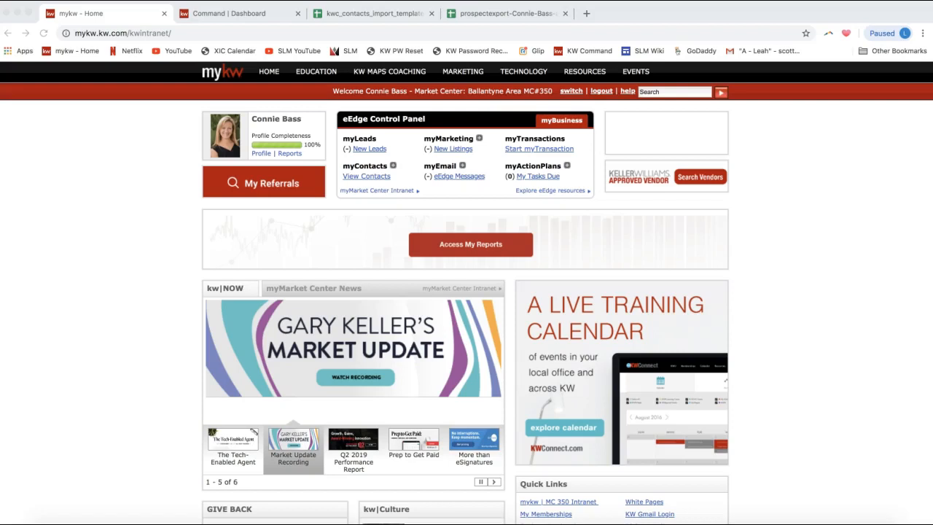
# - View the eEdge contact list and bring up the Contacts menu with its export option
pyautogui.click(353, 445)
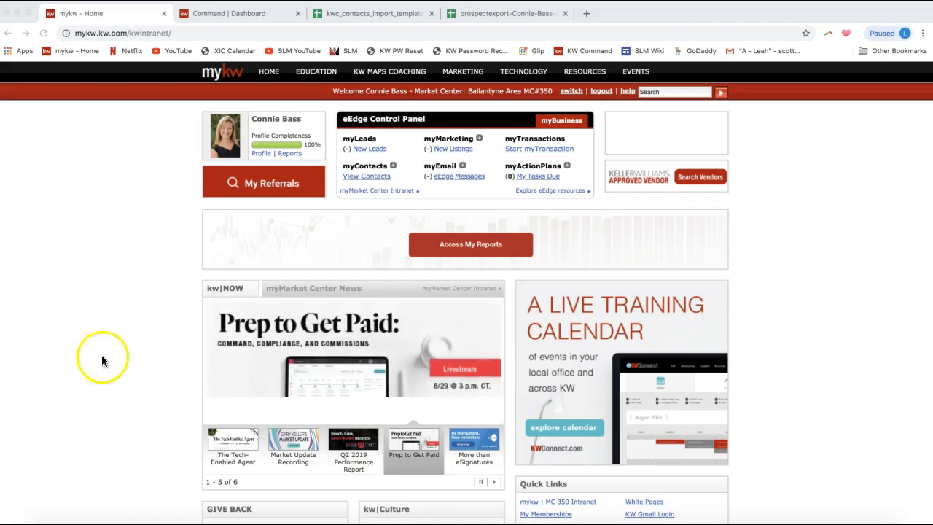
pyautogui.moveTo(145, 148)
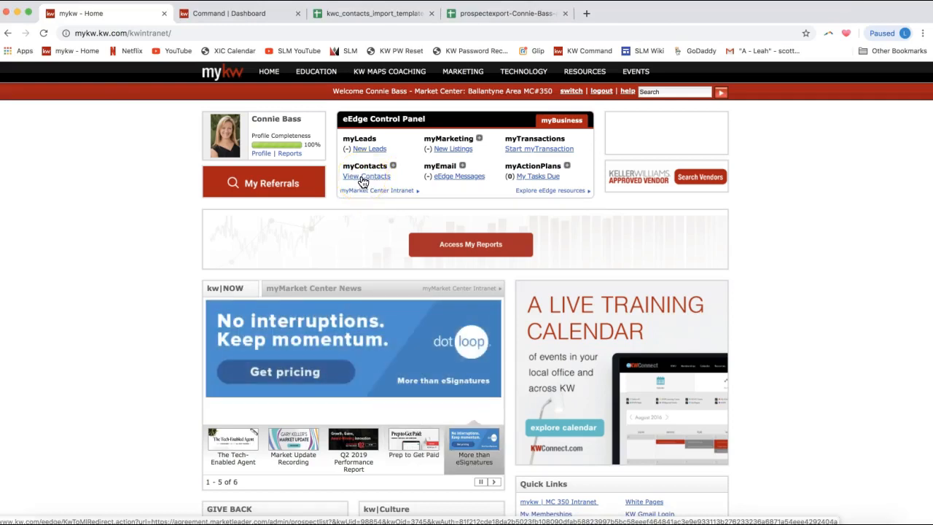
pyautogui.click(368, 175)
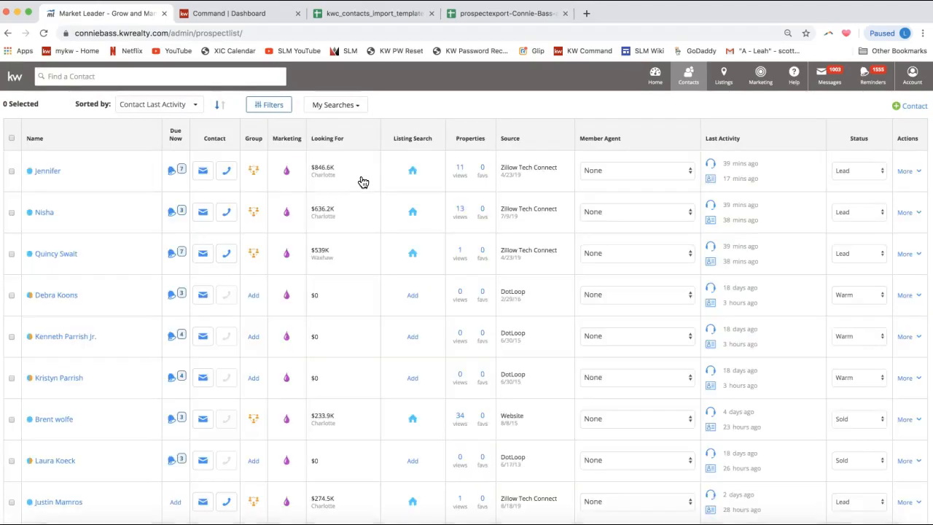
pyautogui.click(688, 76)
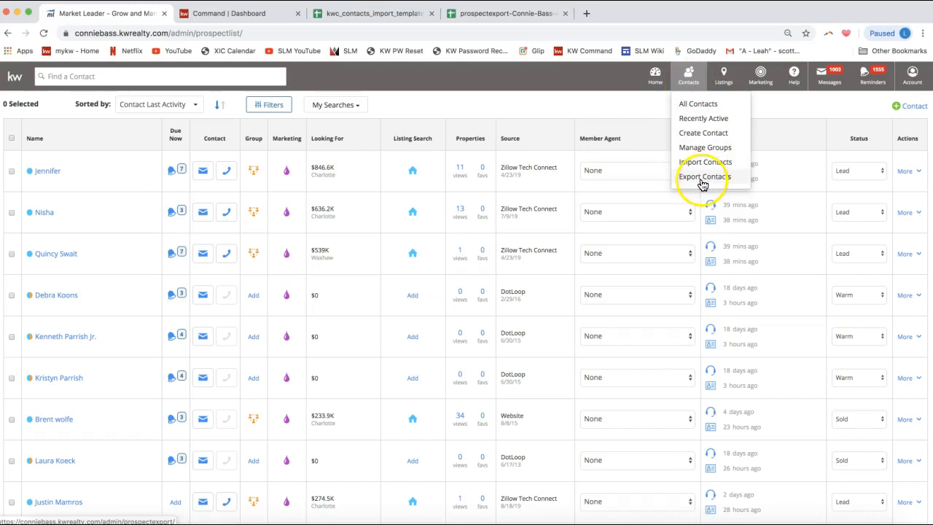
pyautogui.moveTo(703, 181)
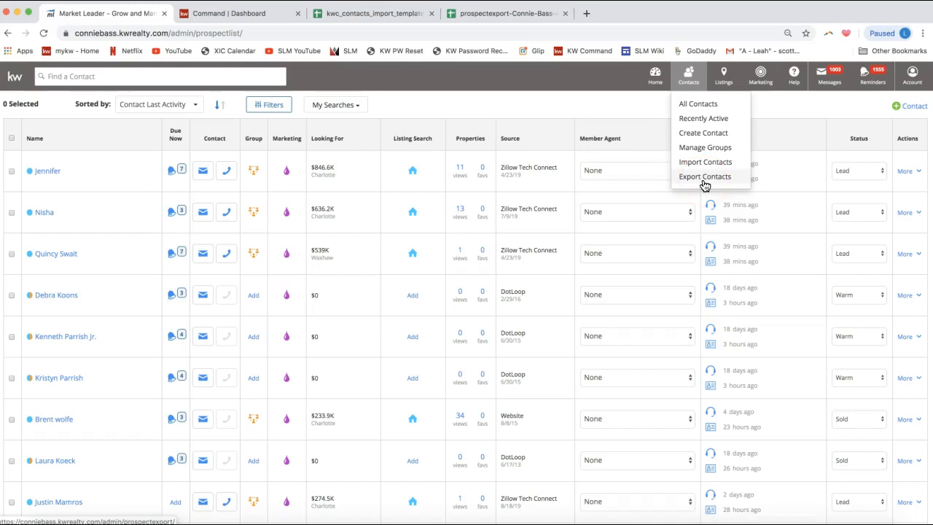
# - Export eEdge contacts with Contact Status set to All as a CSV and switch to the exported sheet
pyautogui.click(704, 177)
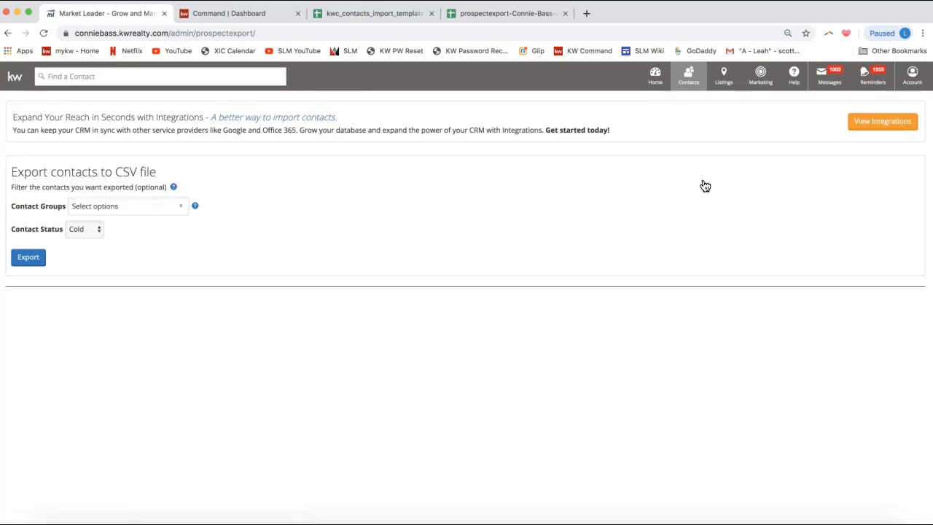
pyautogui.moveTo(91, 254)
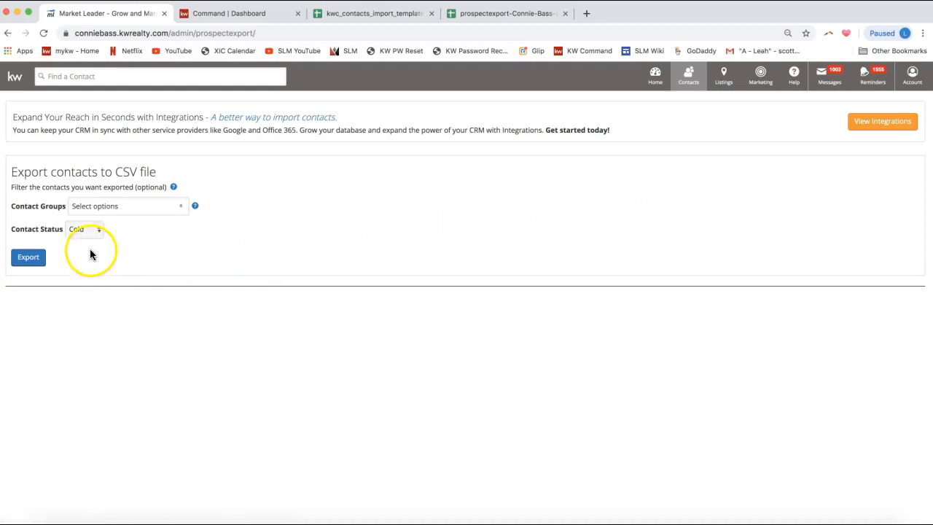
pyautogui.moveTo(14, 233)
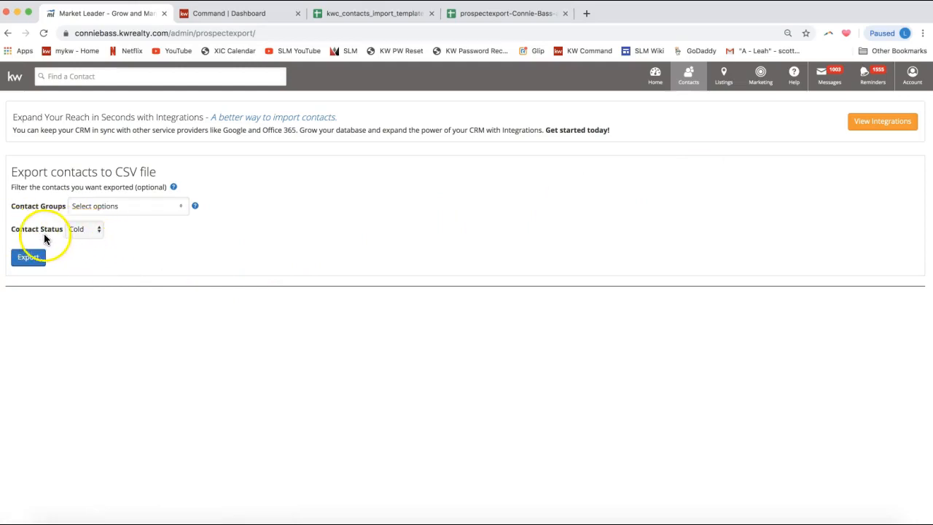
pyautogui.click(85, 229)
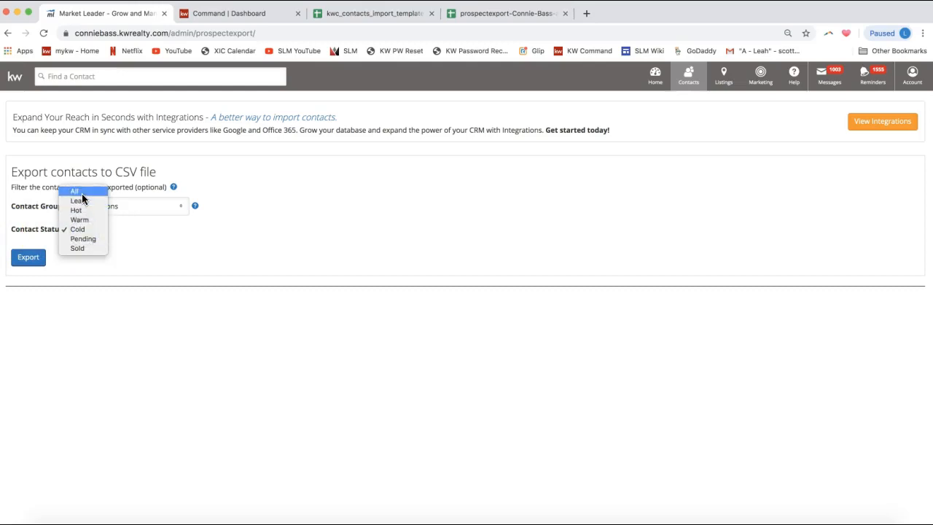
pyautogui.click(75, 189)
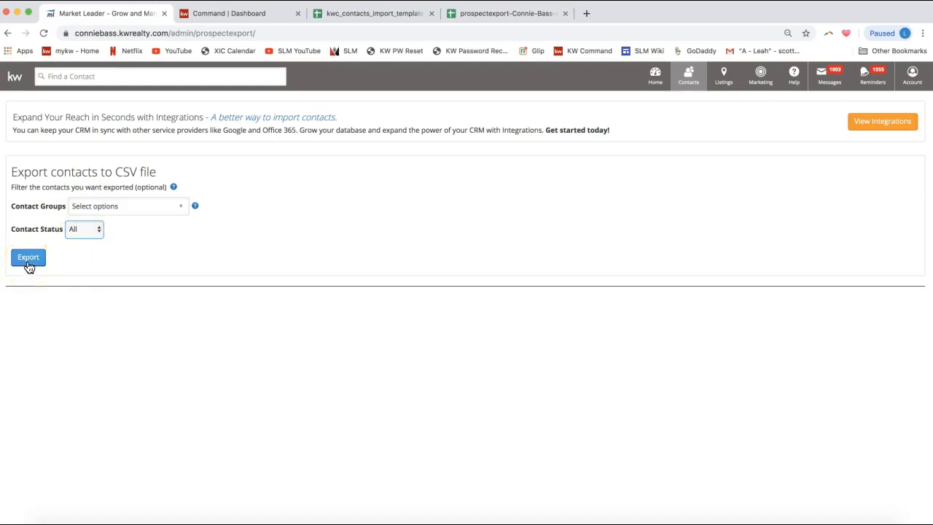
pyautogui.click(27, 257)
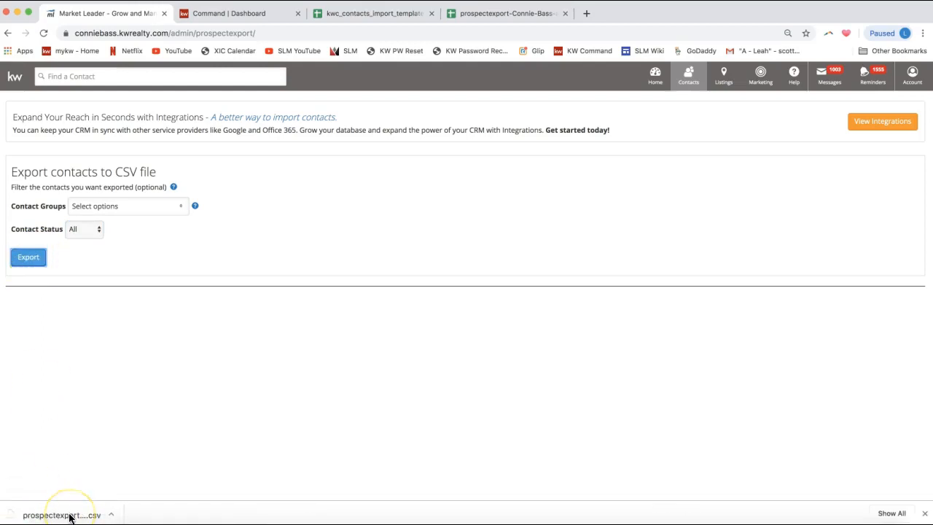
pyautogui.moveTo(108, 445)
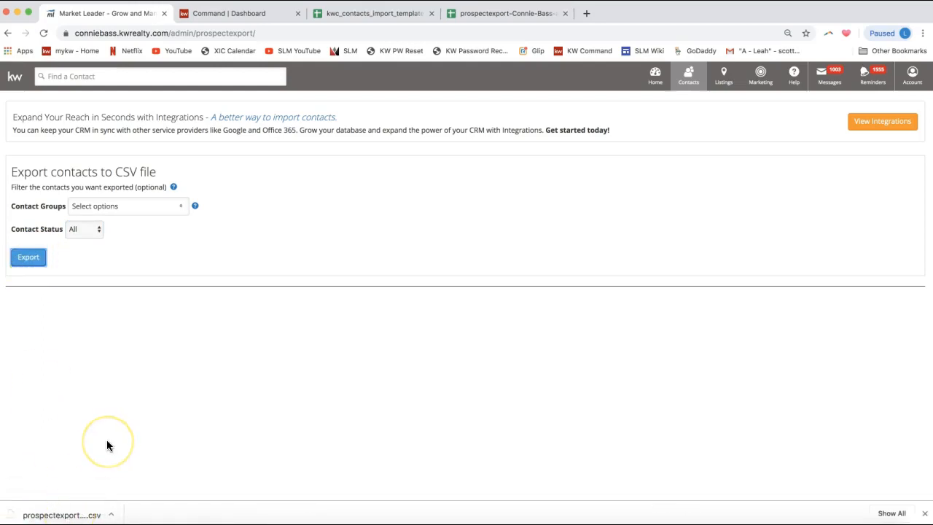
pyautogui.moveTo(108, 444)
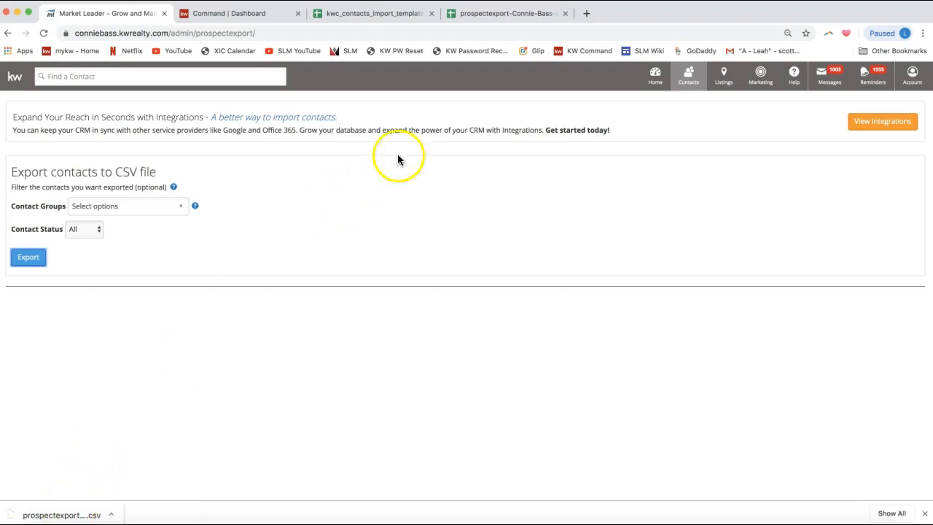
pyautogui.click(506, 13)
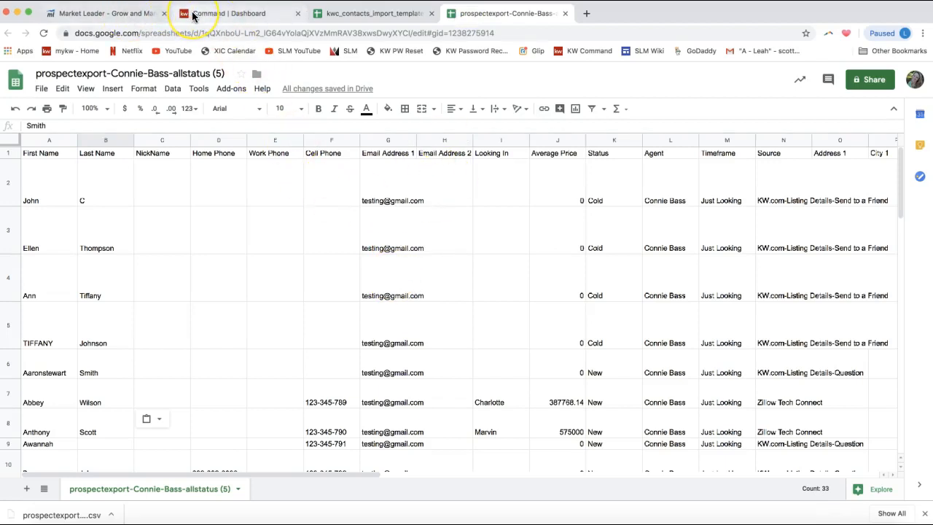
# - Go to the KW Command dashboard at agent.kw.com
pyautogui.click(230, 13)
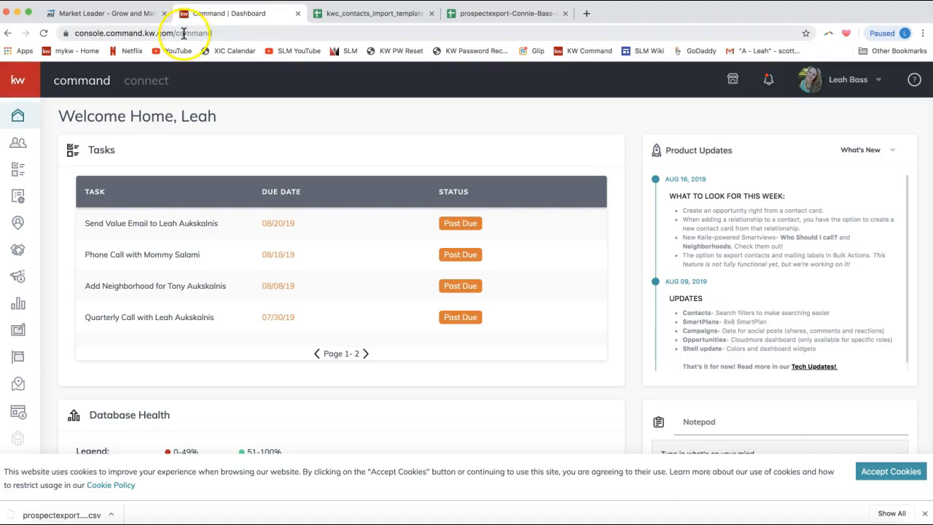
pyautogui.write('agent.kw.com')
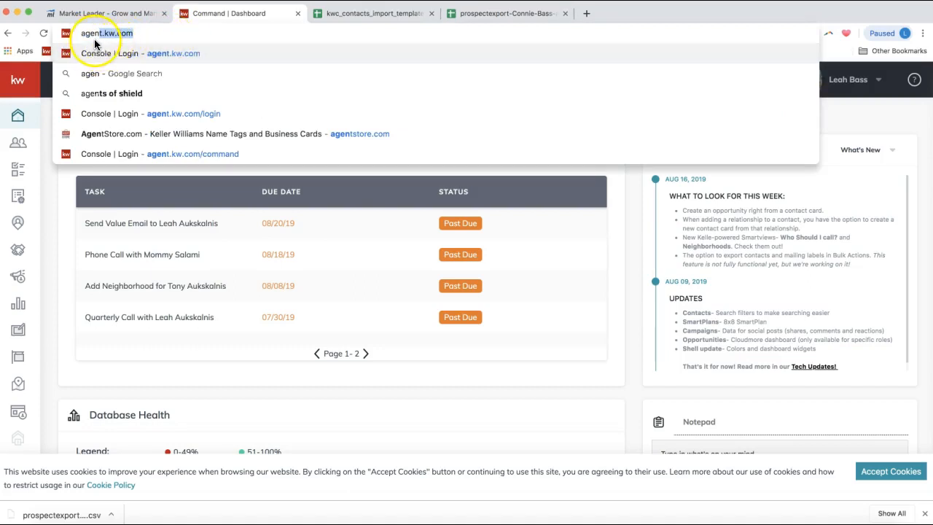
pyautogui.moveTo(57, 275)
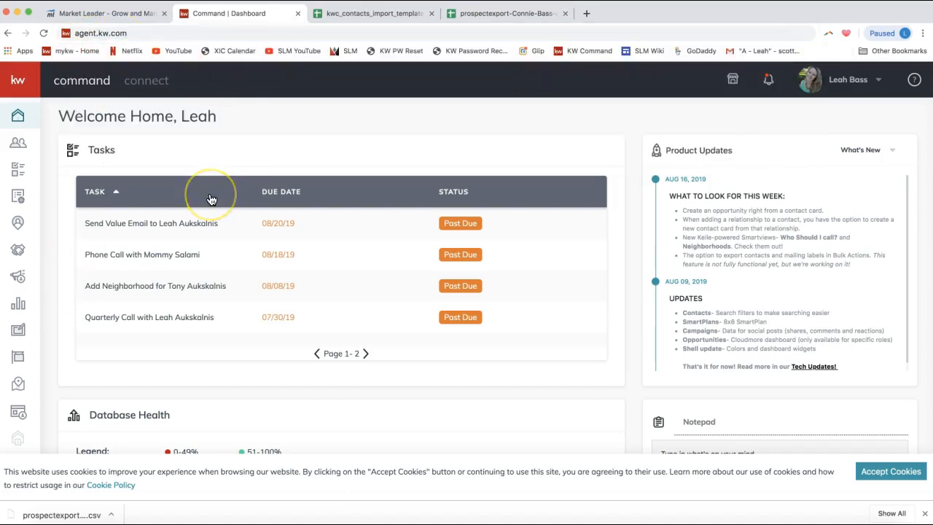
pyautogui.moveTo(211, 198)
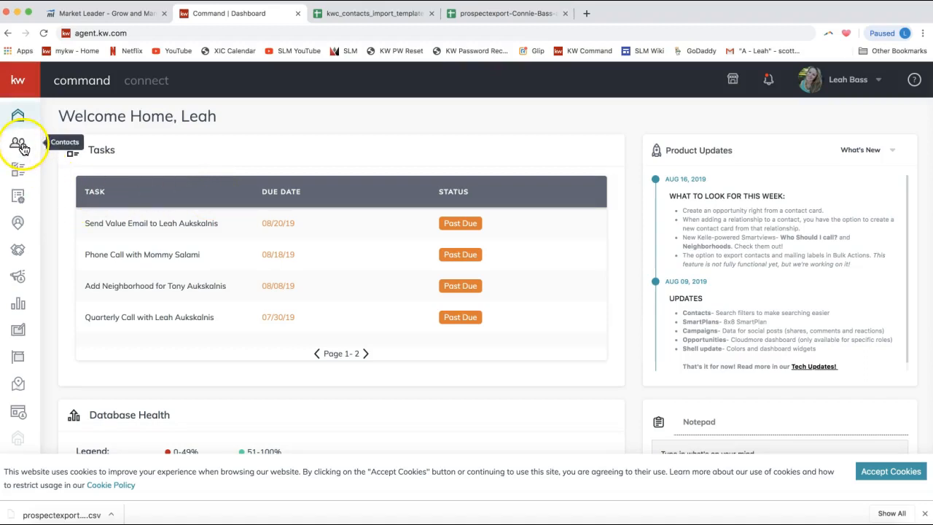
pyautogui.moveTo(17, 143)
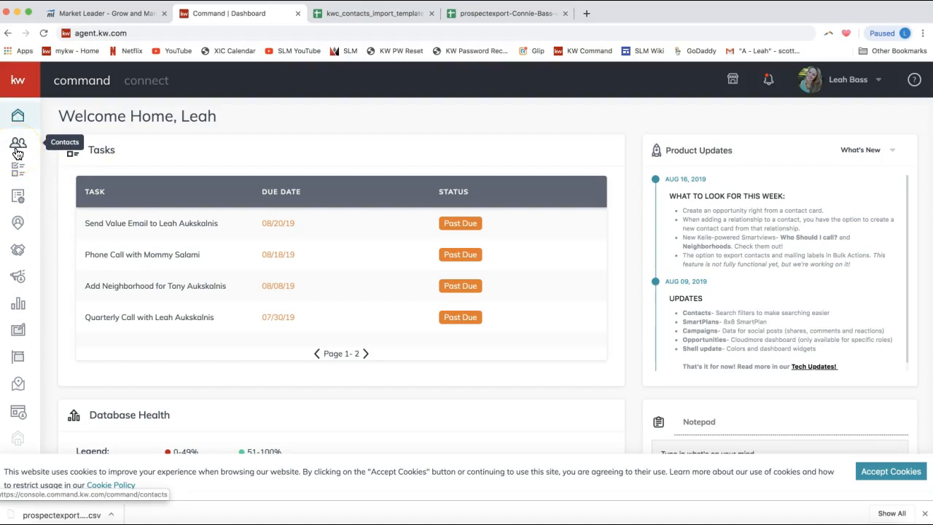
# - Show the KW Command Contacts page listing all 833 existing contacts
pyautogui.click(18, 143)
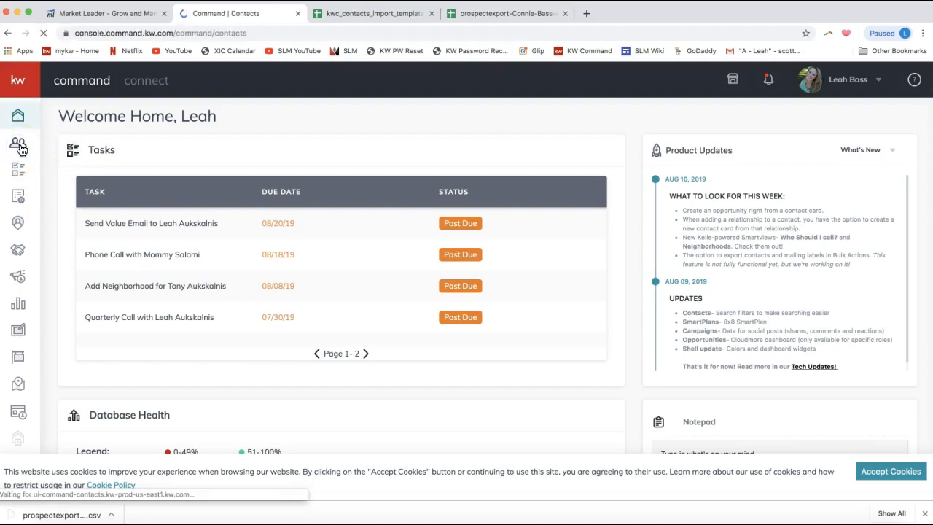
pyautogui.click(18, 143)
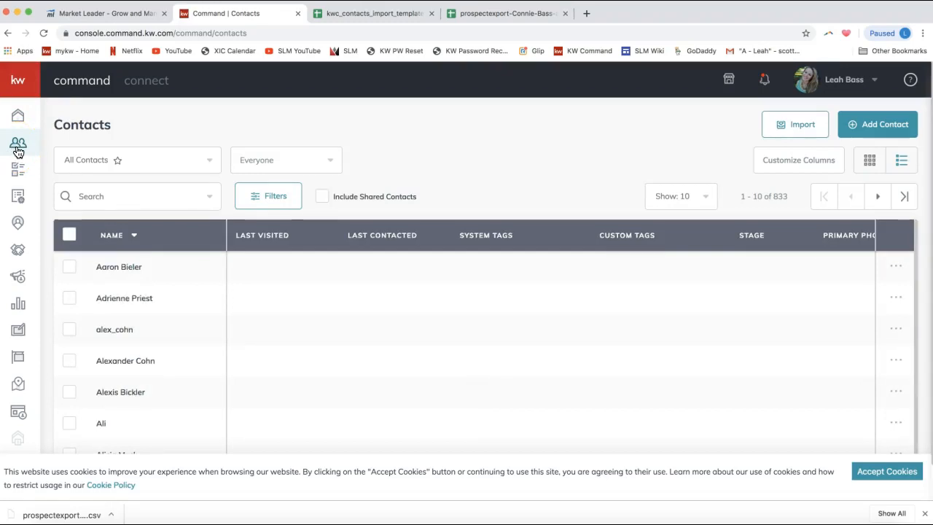
pyautogui.moveTo(604, 224)
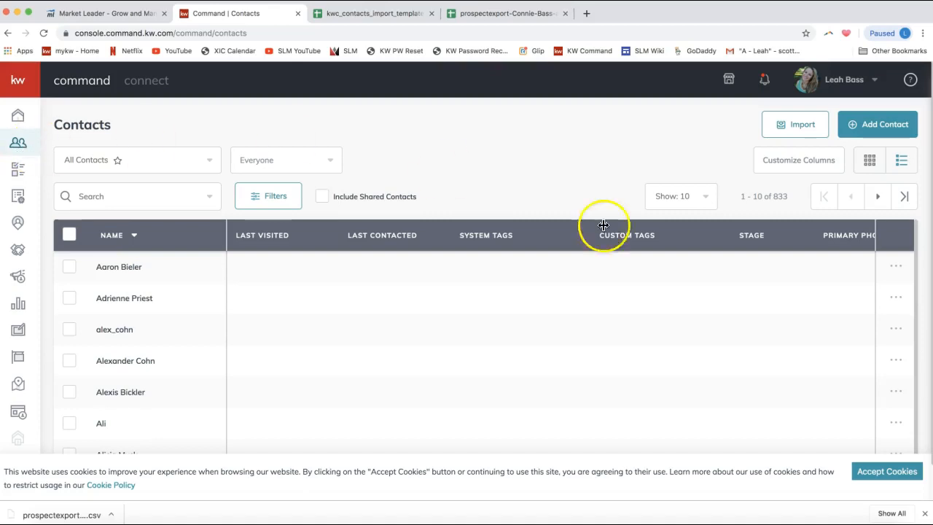
pyautogui.moveTo(795, 124)
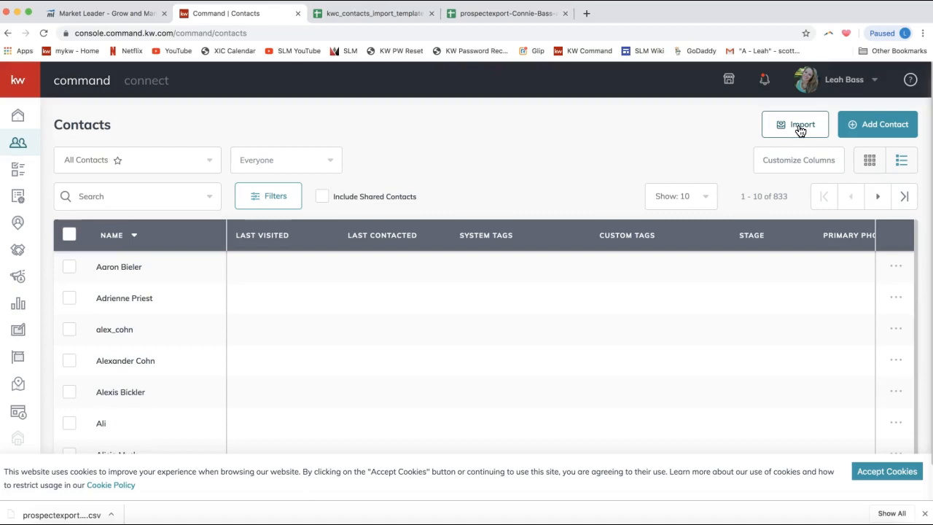
# - Start Import Contacts in KW Command and download its pre-made CSV import template
pyautogui.click(796, 124)
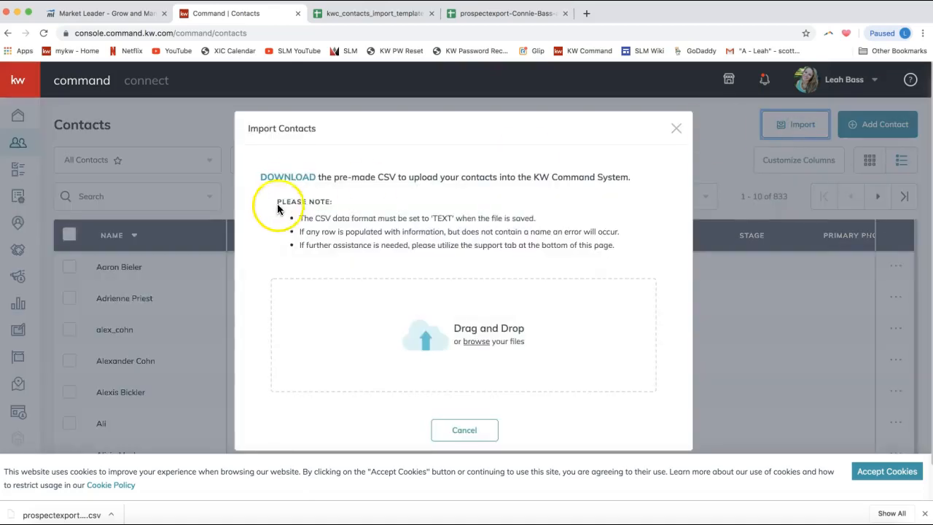
pyautogui.moveTo(285, 180)
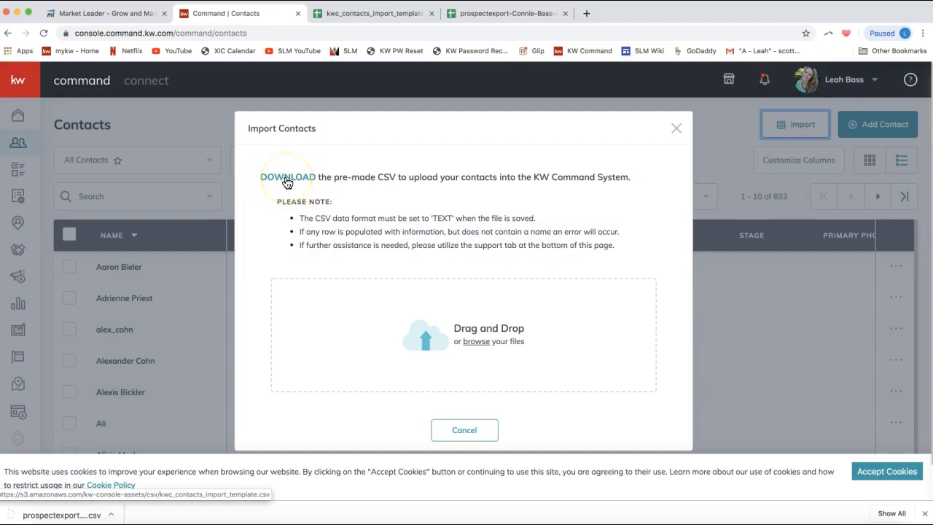
pyautogui.moveTo(372, 192)
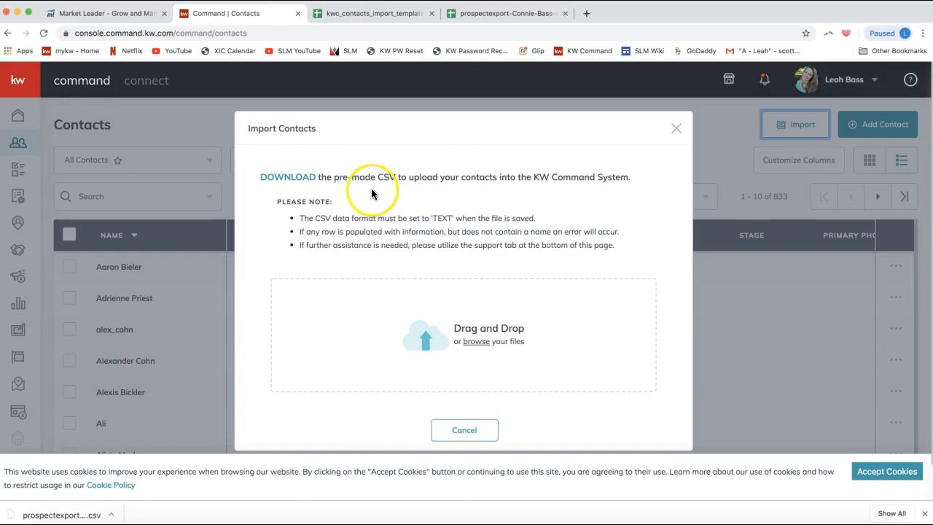
pyautogui.moveTo(277, 172)
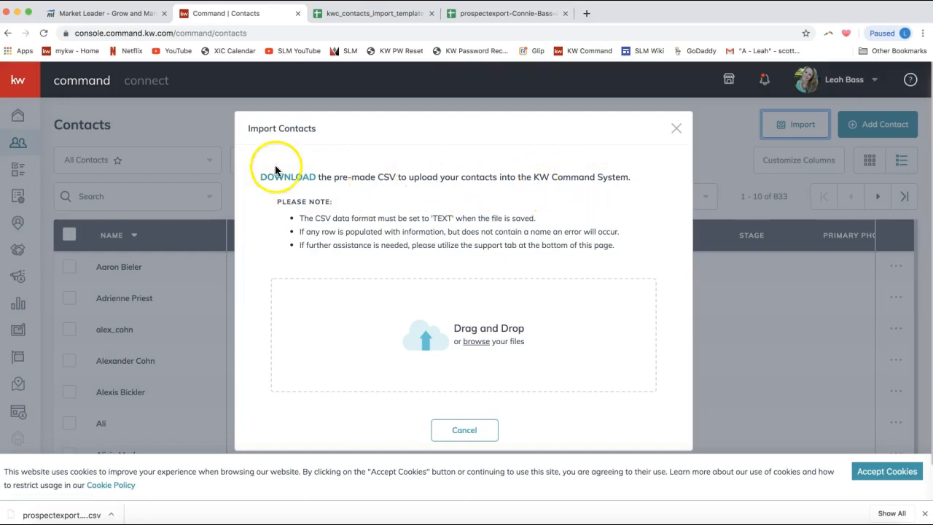
pyautogui.click(286, 177)
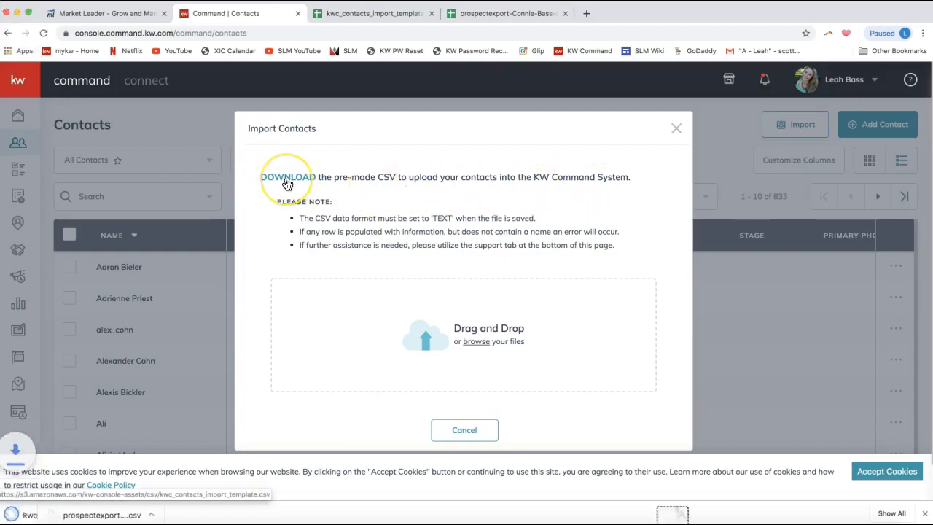
pyautogui.click(286, 178)
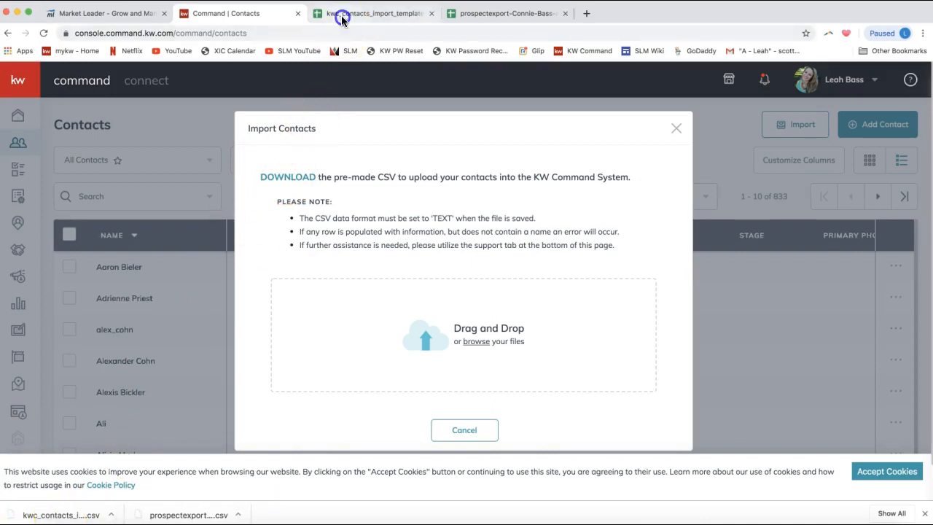
pyautogui.click(376, 13)
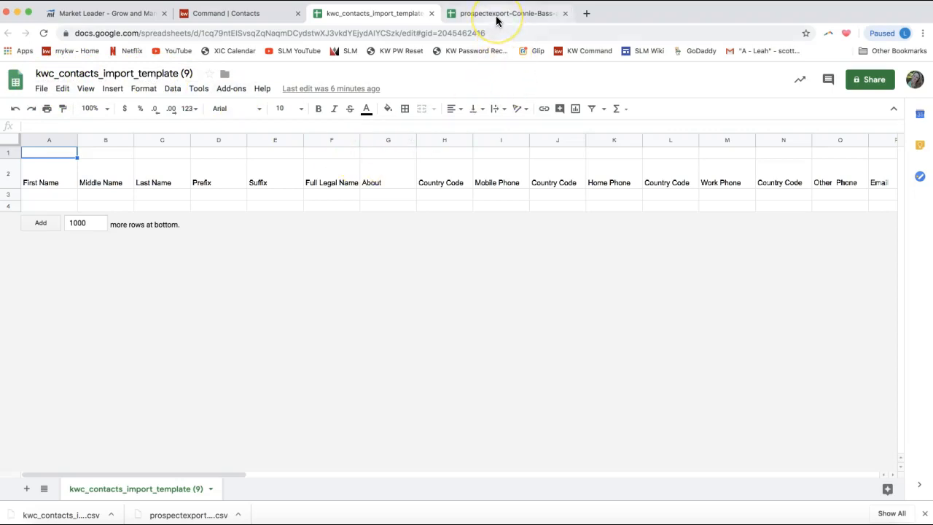
pyautogui.moveTo(506, 14)
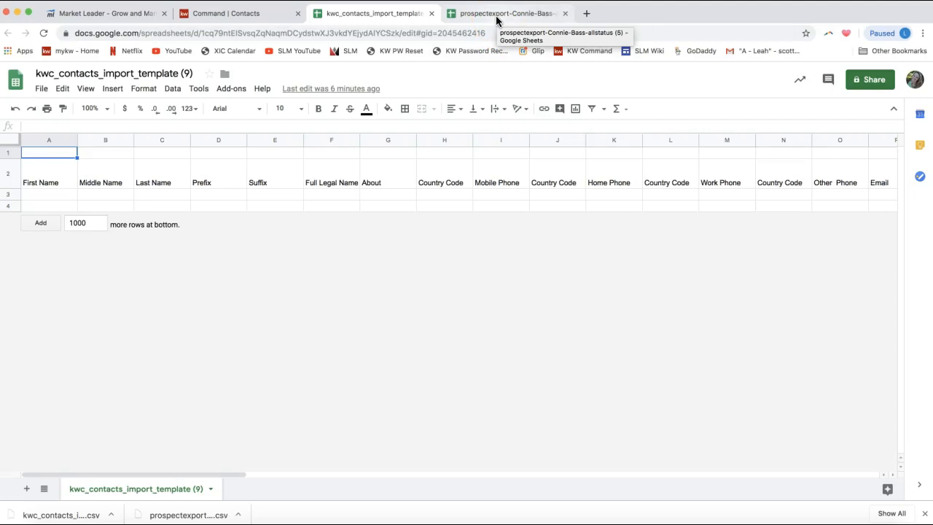
pyautogui.moveTo(85, 169)
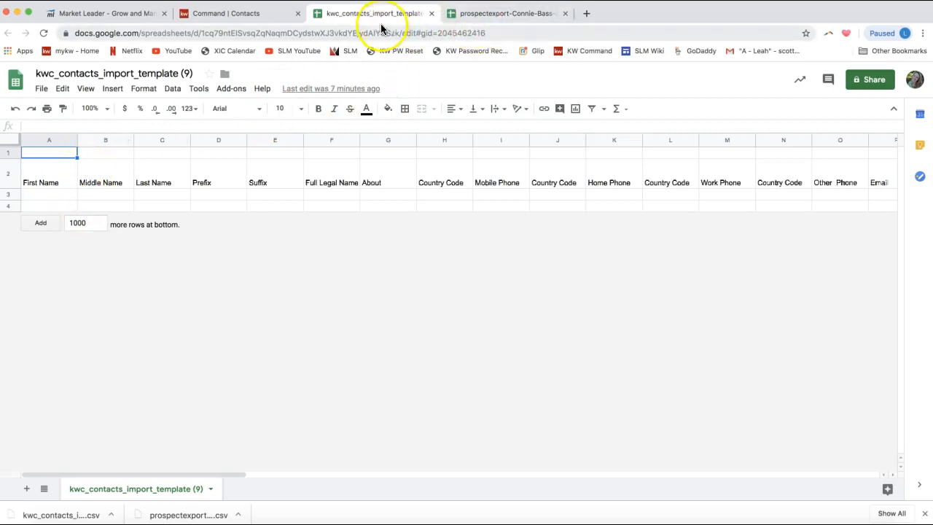
pyautogui.click(507, 13)
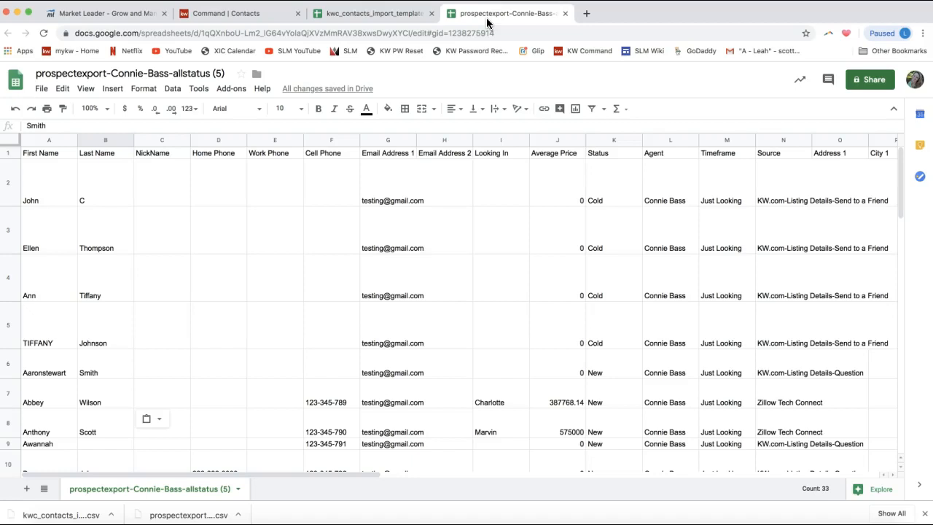
# - Copy the export's first names and paste them into A3 under First Name in the template
pyautogui.click(49, 181)
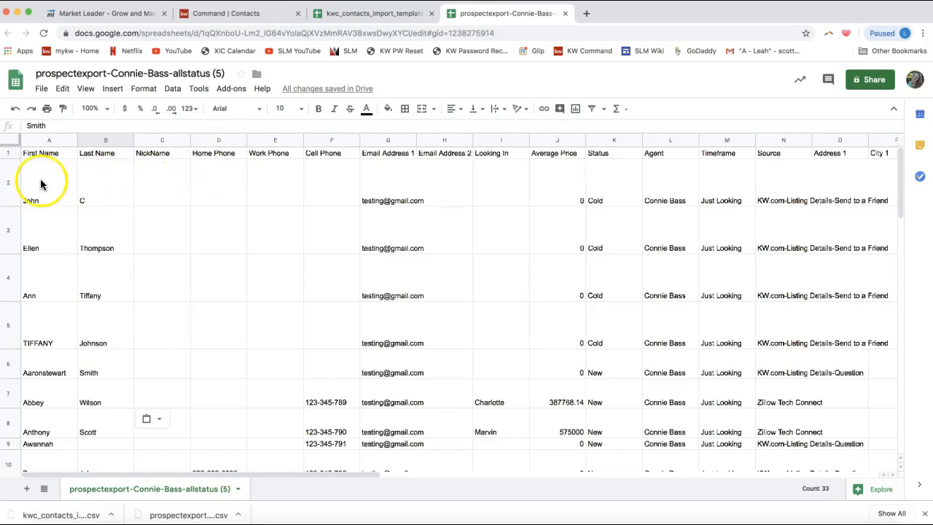
pyautogui.click(50, 181)
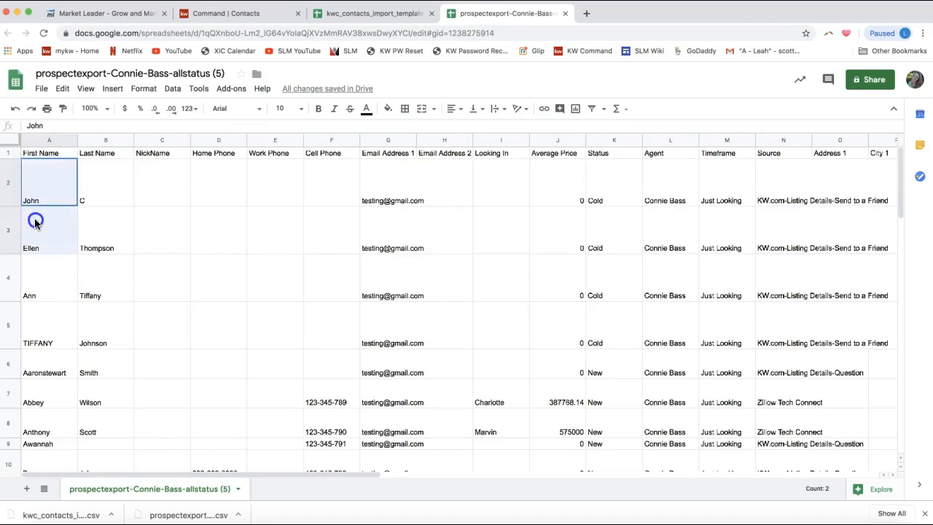
pyautogui.scroll(-3)
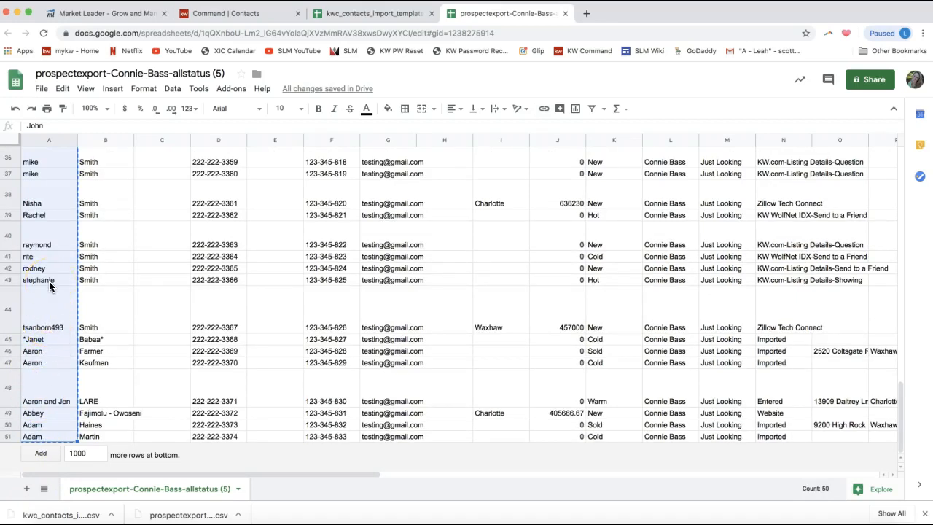
pyautogui.moveTo(47, 234)
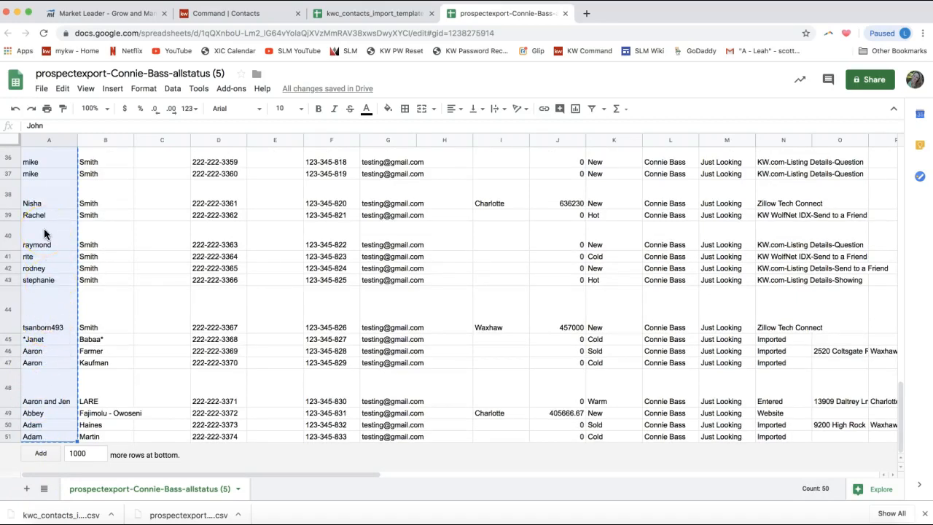
pyautogui.rightClick(50, 226)
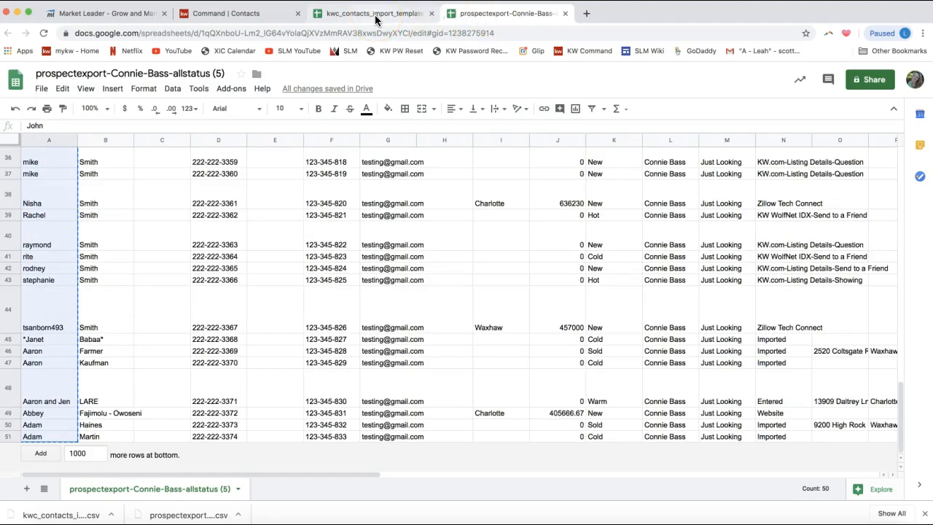
pyautogui.click(372, 13)
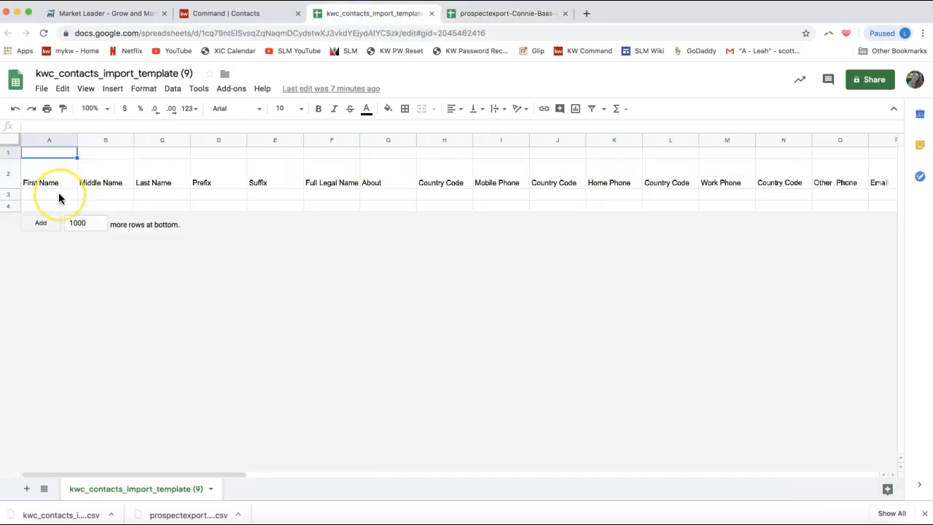
pyautogui.click(49, 194)
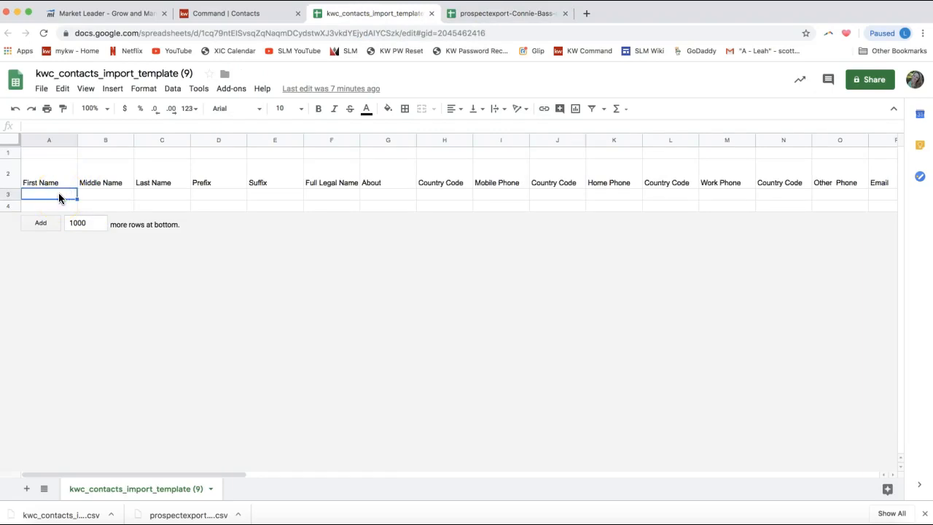
pyautogui.rightClick(49, 194)
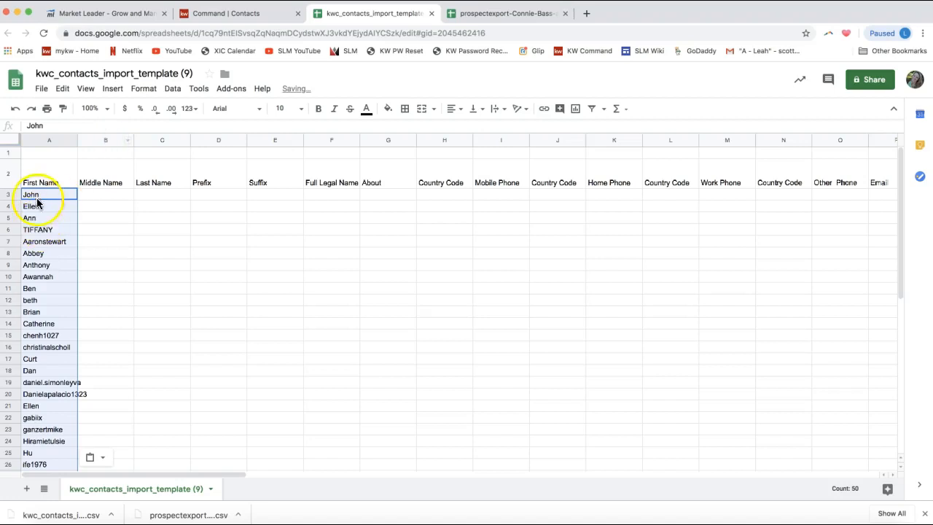
pyautogui.moveTo(113, 254)
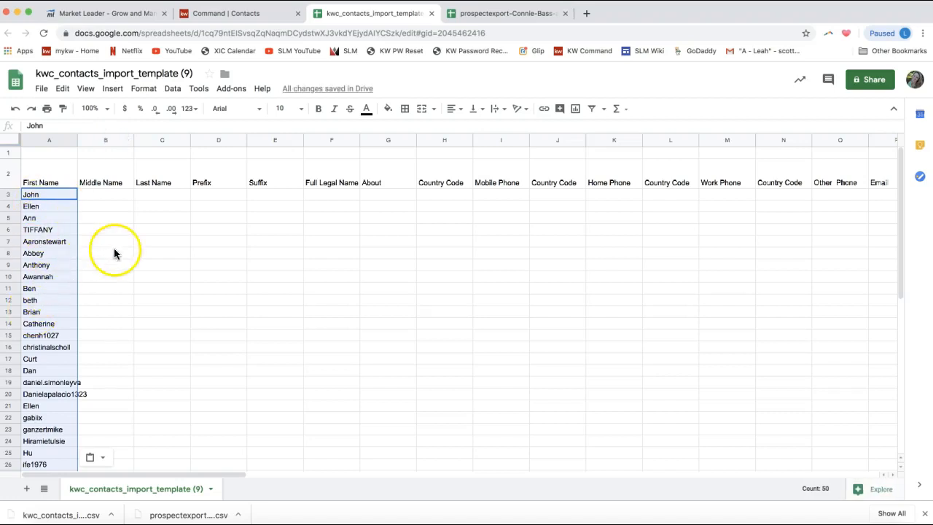
pyautogui.moveTo(480, 21)
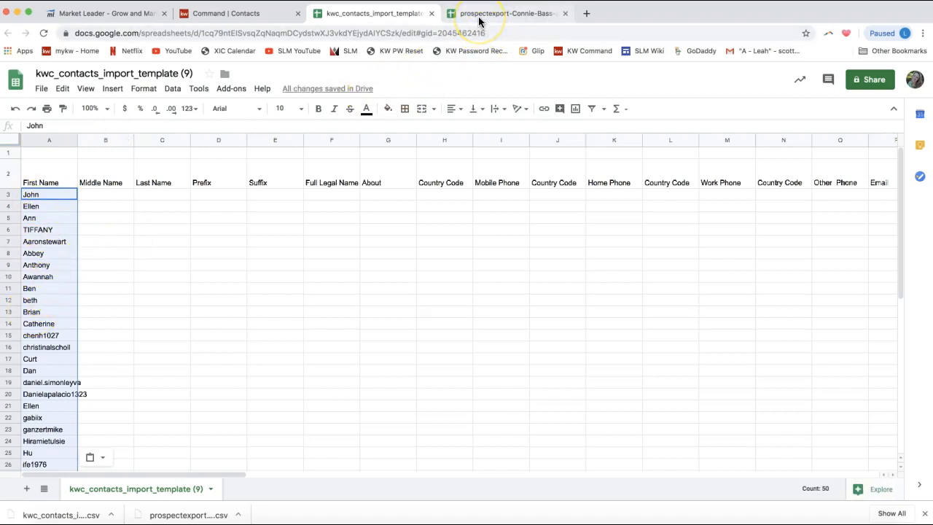
# - Copy the export's column B last names and paste them under Last Name in the template
pyautogui.click(507, 13)
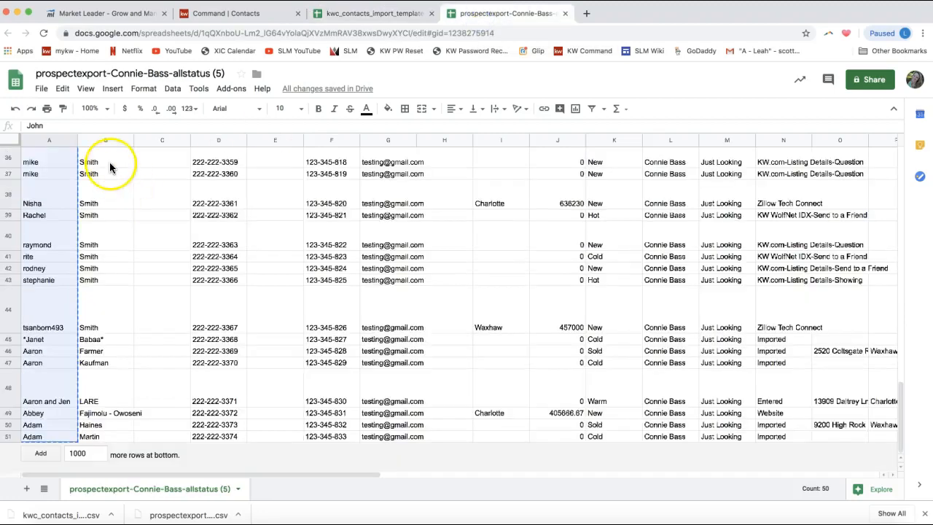
pyautogui.scroll(3)
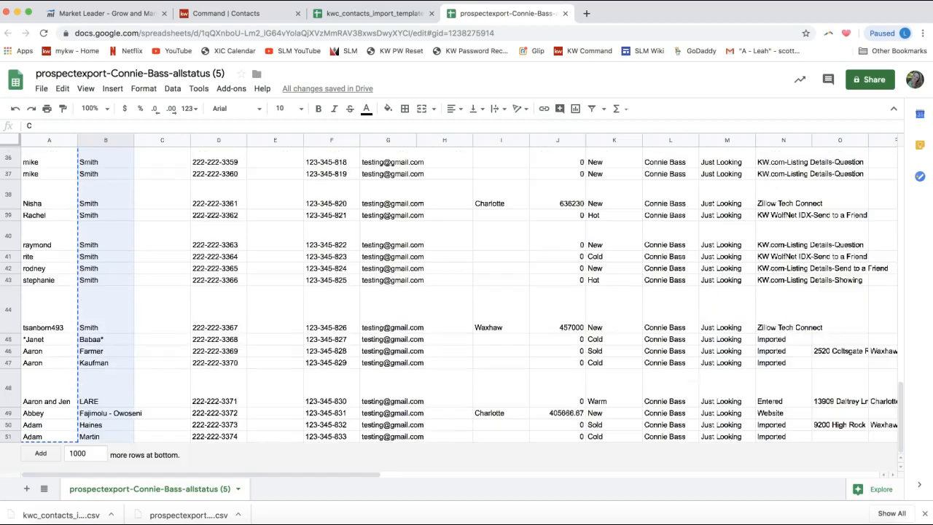
pyautogui.rightClick(105, 304)
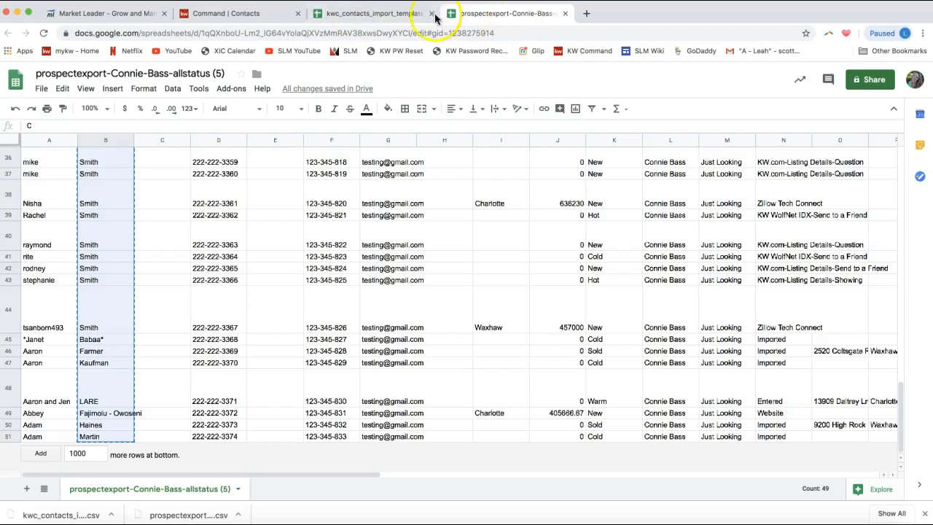
pyautogui.click(372, 13)
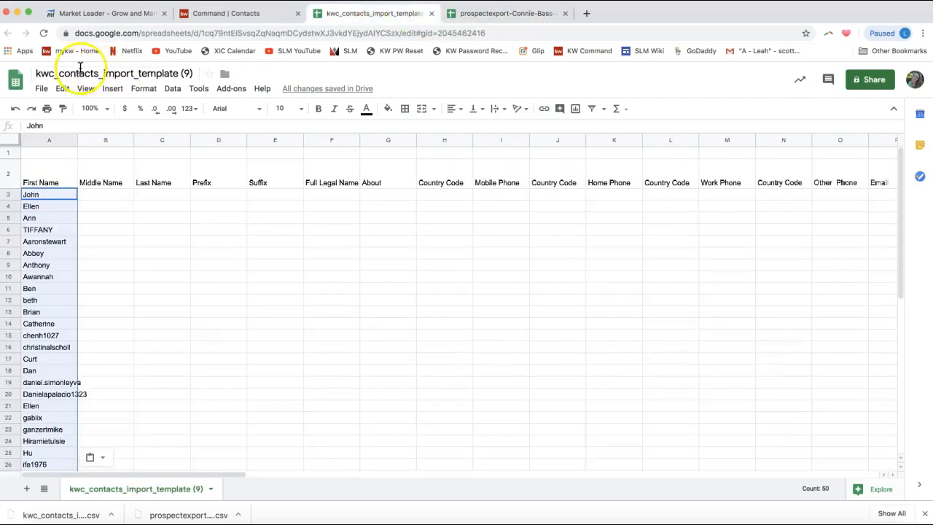
pyautogui.rightClick(162, 193)
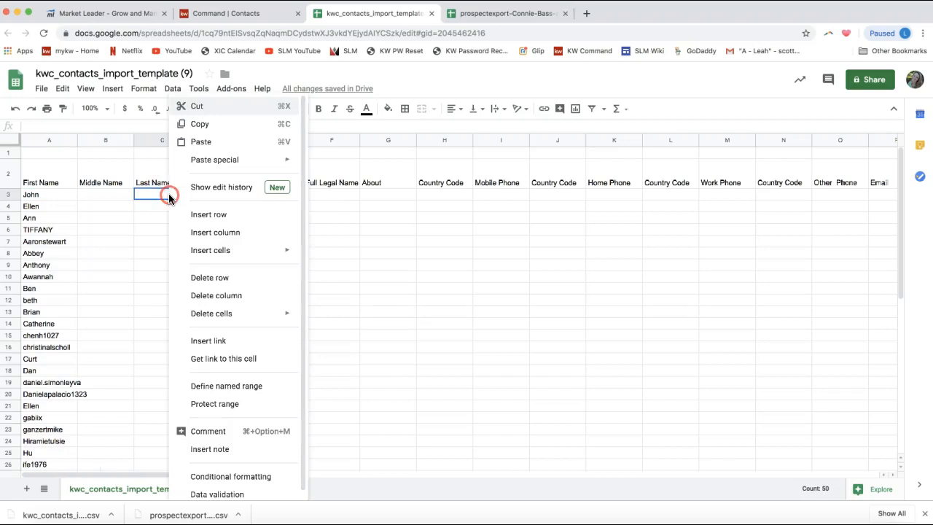
pyautogui.moveTo(213, 157)
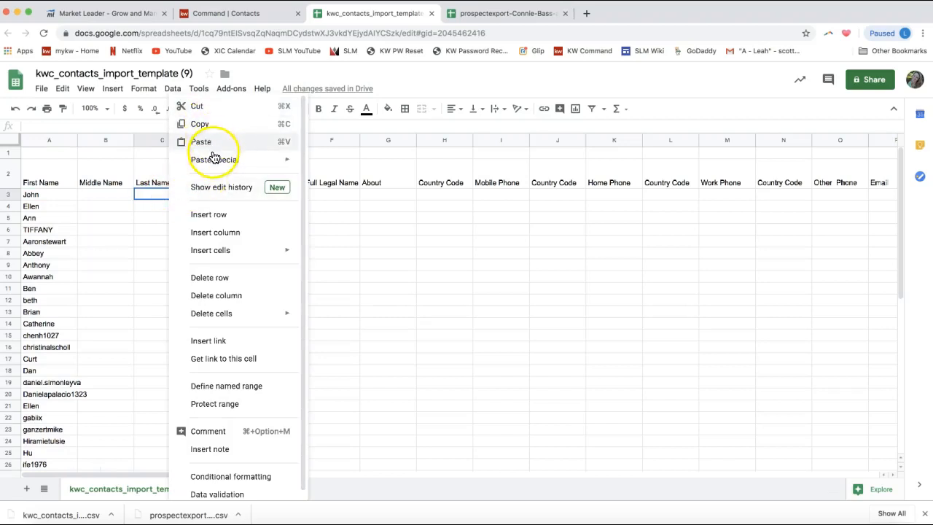
pyautogui.click(201, 141)
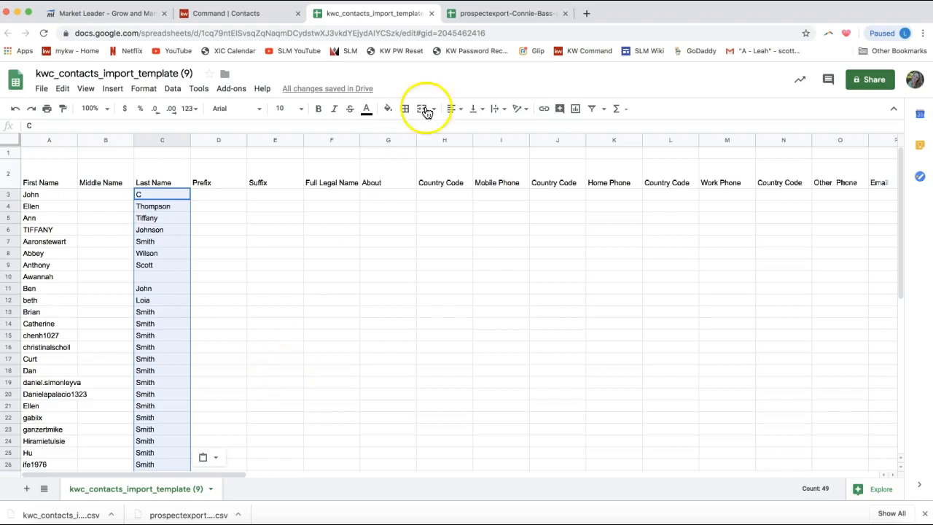
pyautogui.click(504, 13)
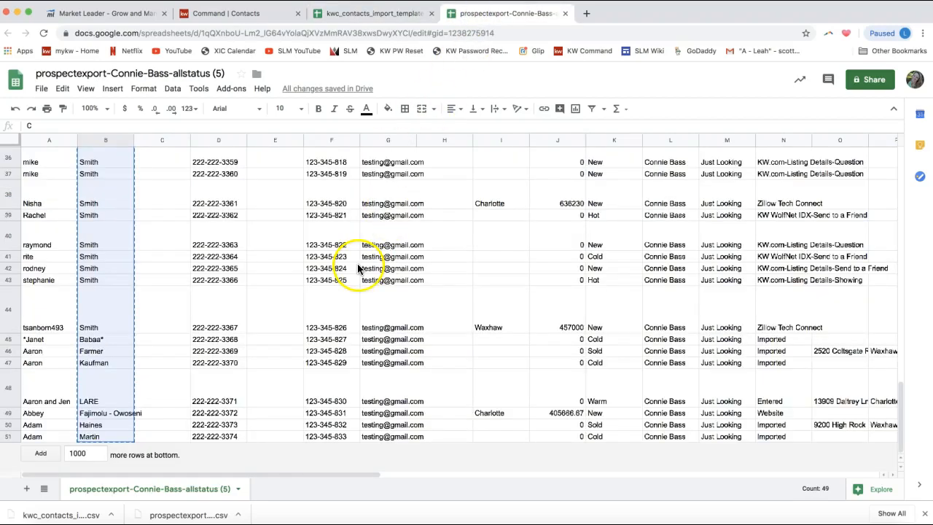
# - Carry the export's mobile phones and Email Address 1 values into the template's Mobile Phone and Email columns
pyautogui.scroll(3)
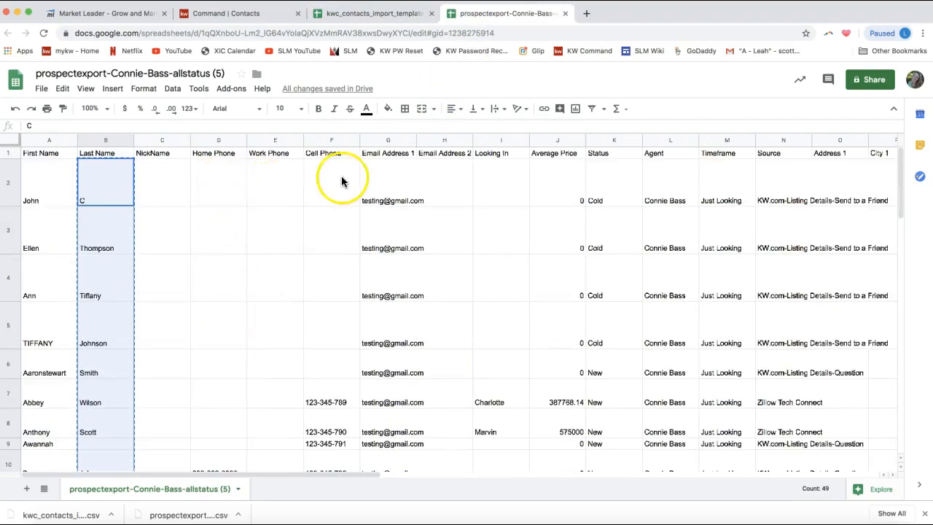
pyautogui.scroll(-3)
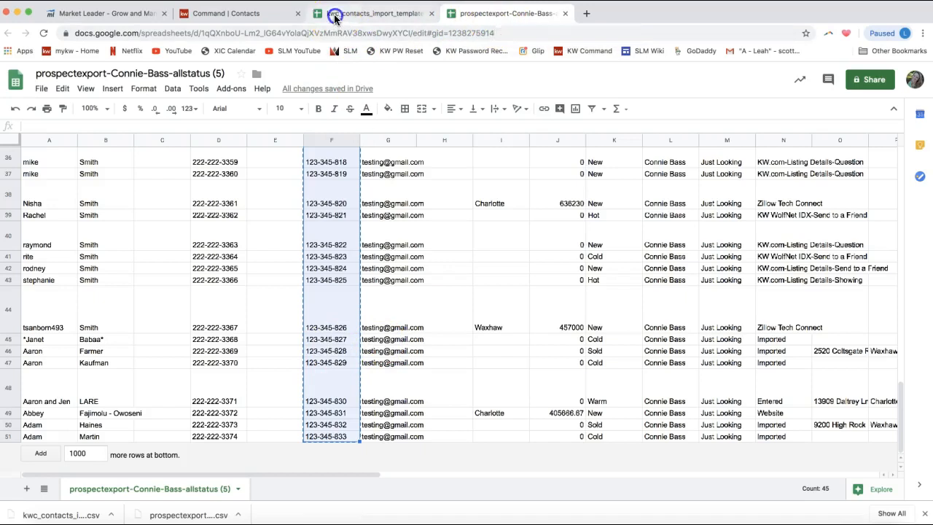
pyautogui.click(373, 13)
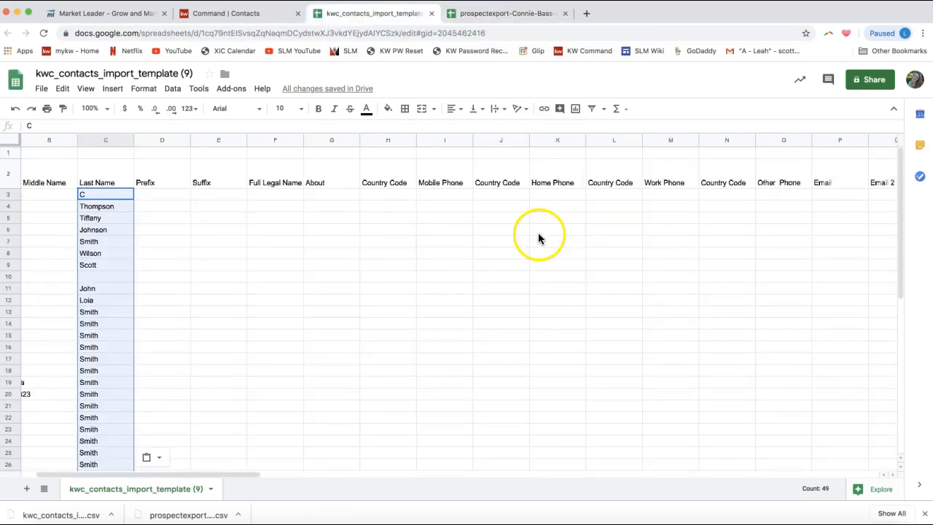
pyautogui.moveTo(576, 201)
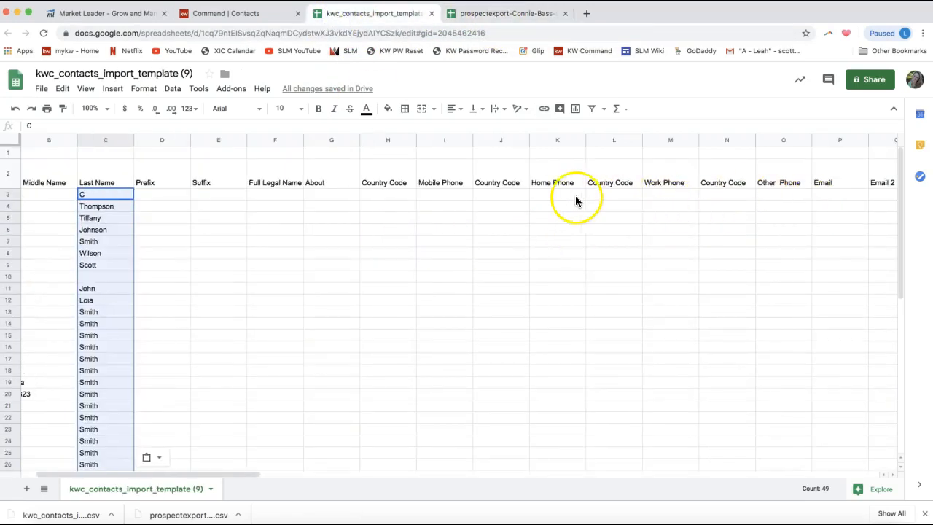
pyautogui.moveTo(723, 201)
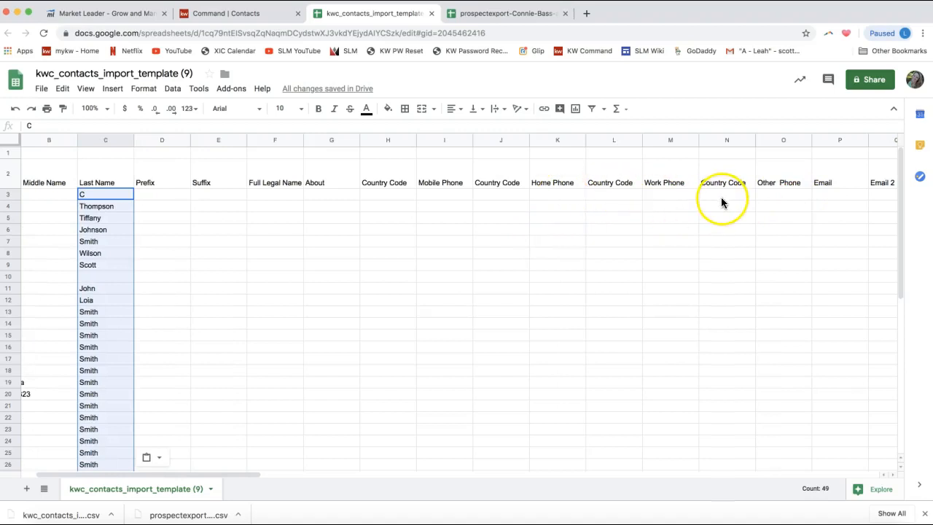
pyautogui.click(445, 194)
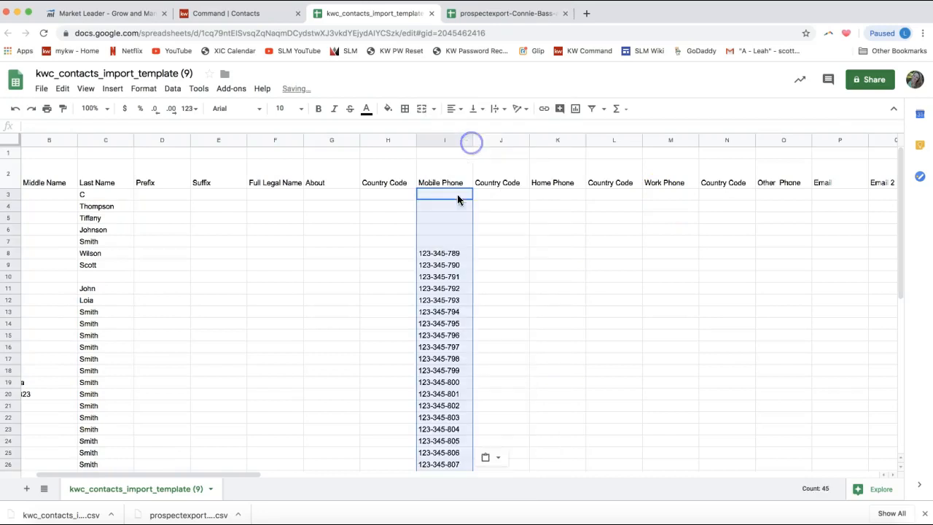
pyautogui.click(505, 13)
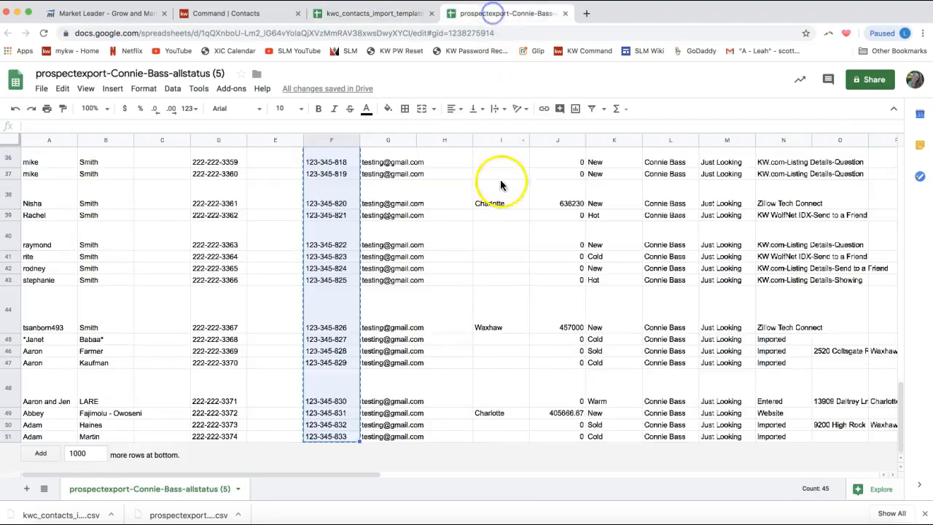
pyautogui.click(387, 436)
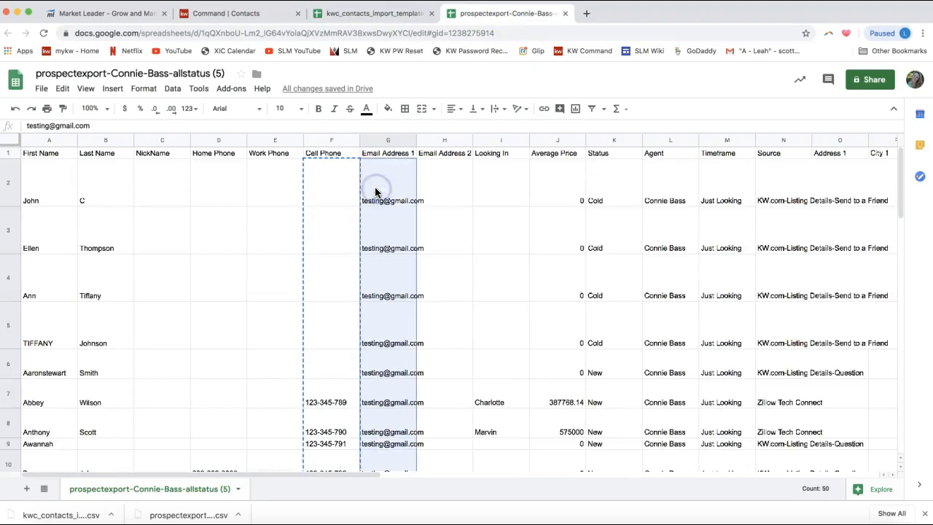
pyautogui.click(373, 13)
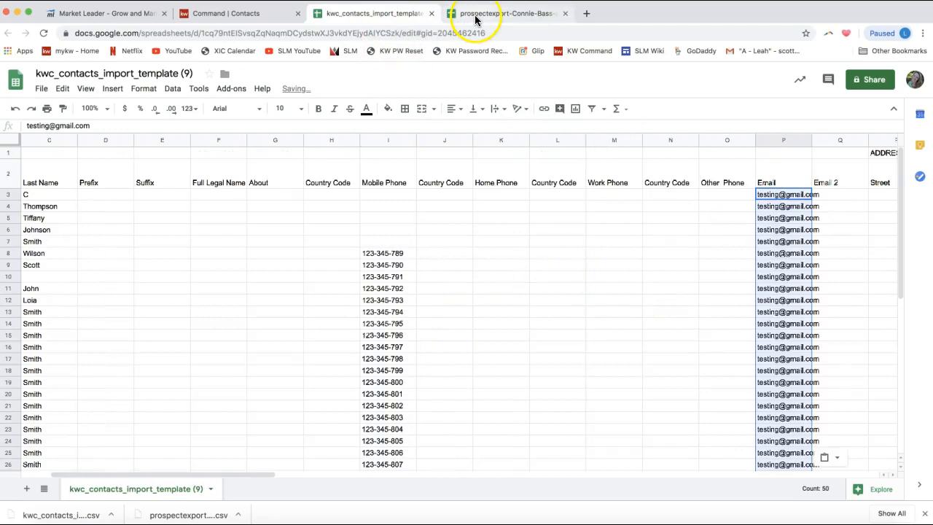
pyautogui.click(506, 13)
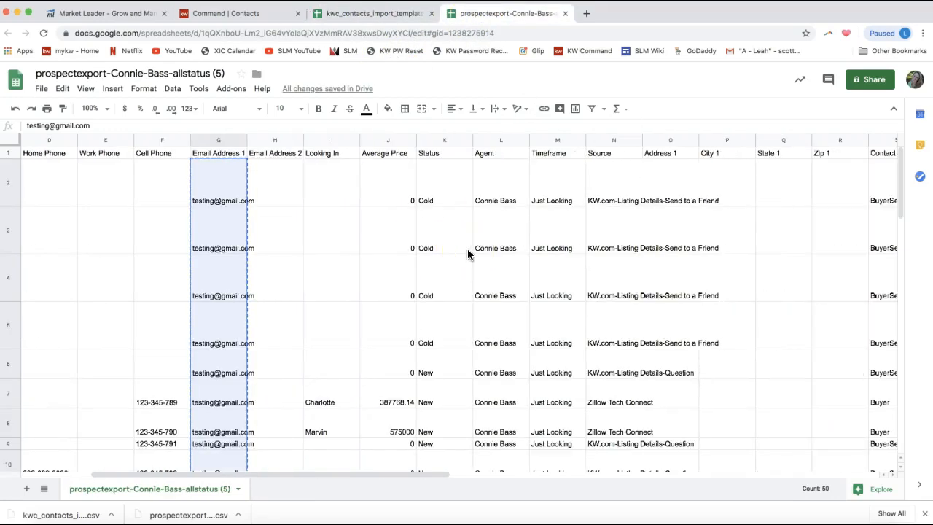
# - Check the export's Notes column entries, then return to the template's Custom Tags and Notes columns
pyautogui.hscroll(3)
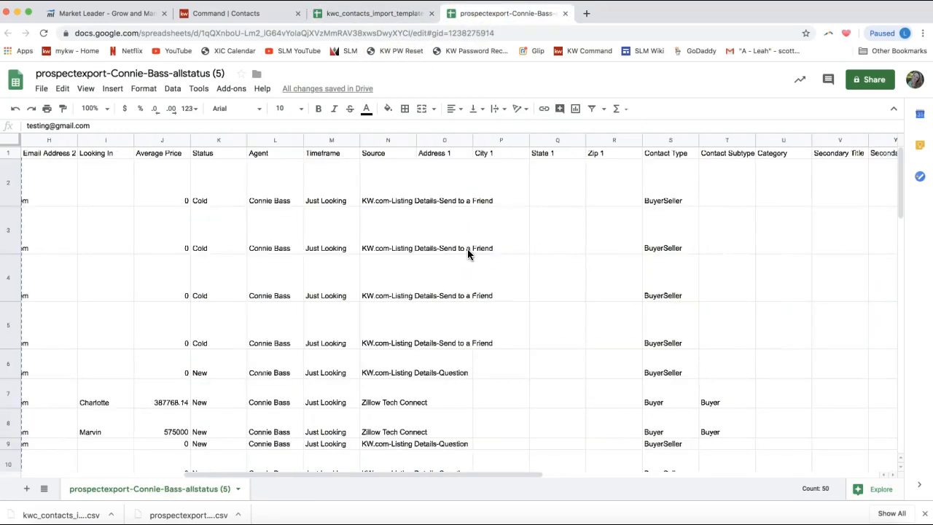
pyautogui.hscroll(3)
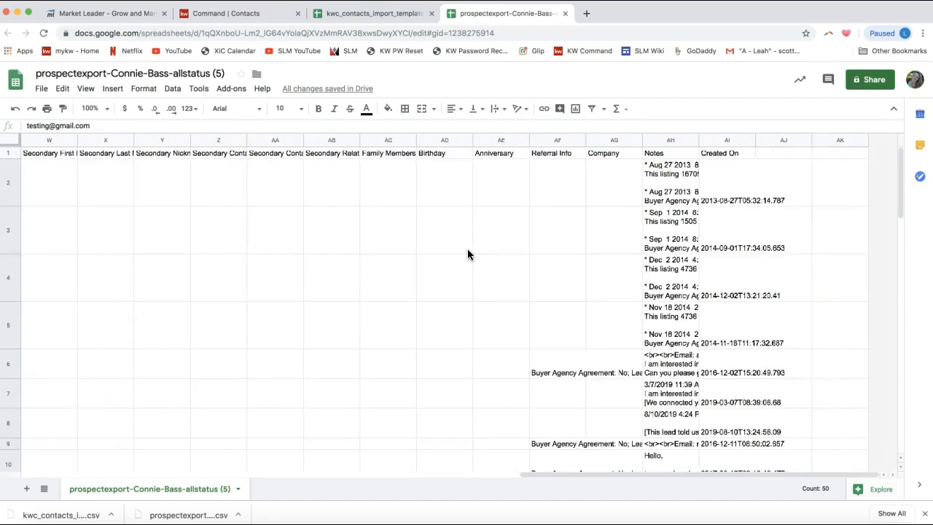
pyautogui.moveTo(780, 172)
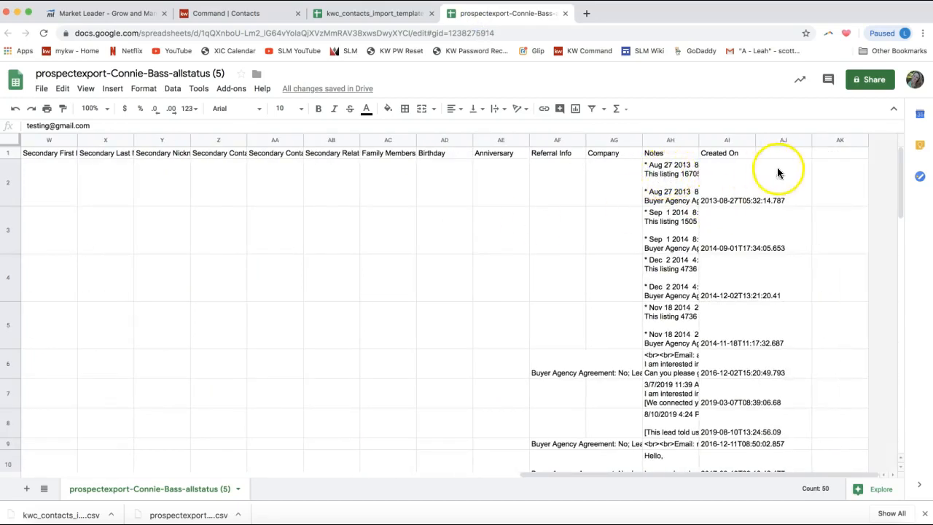
pyautogui.click(665, 169)
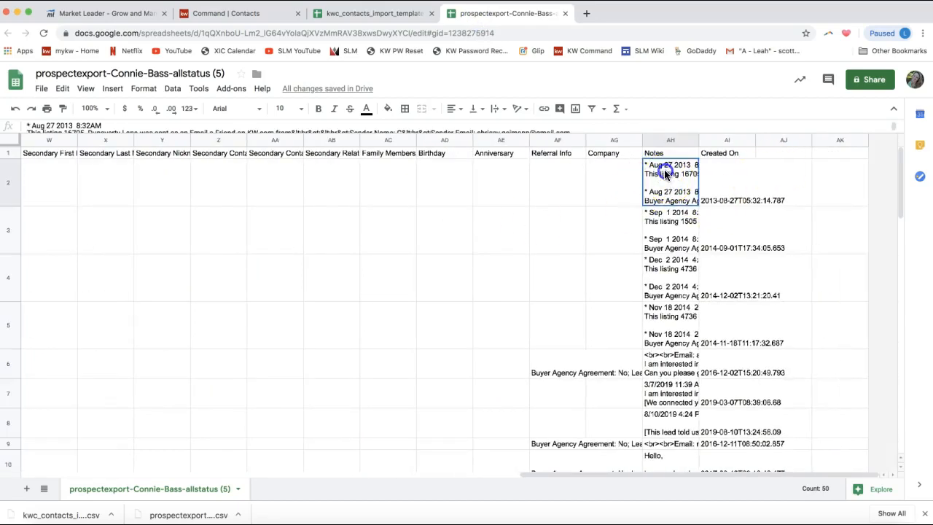
pyautogui.scroll(-3)
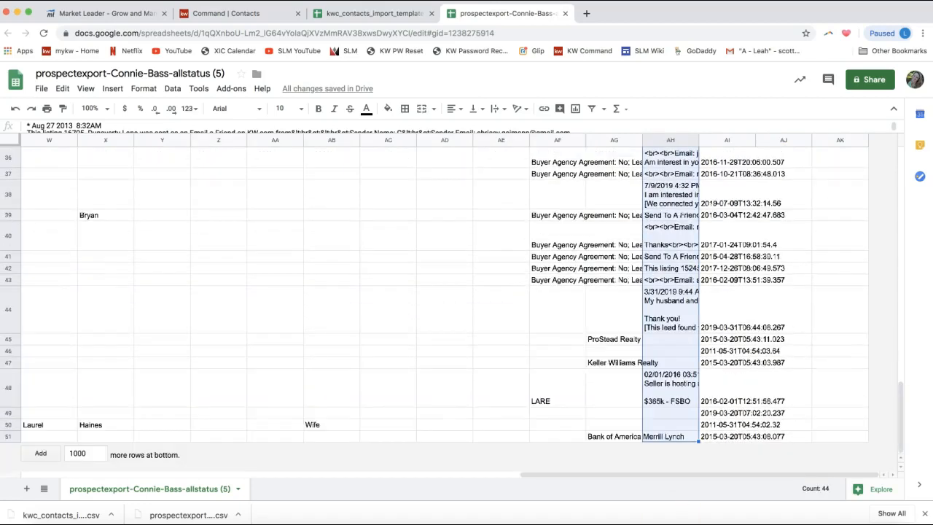
pyautogui.click(371, 13)
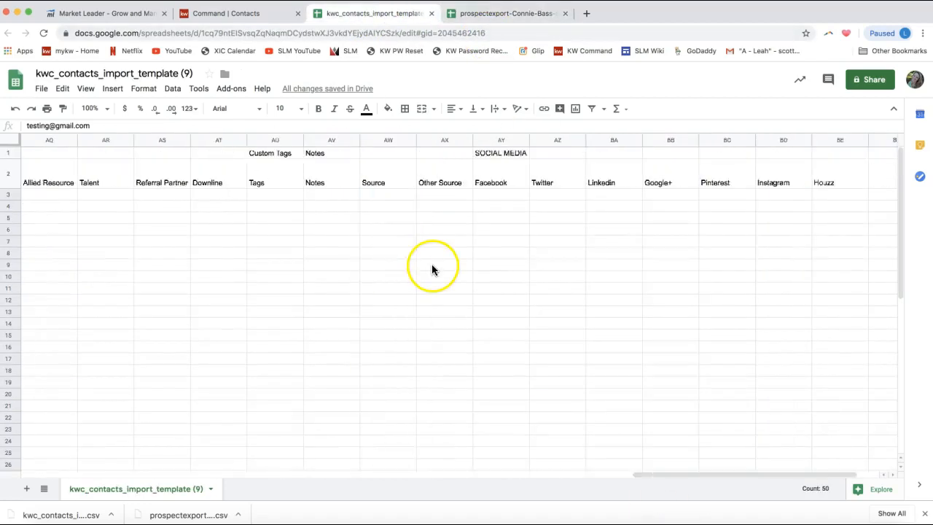
pyautogui.hscroll(-3)
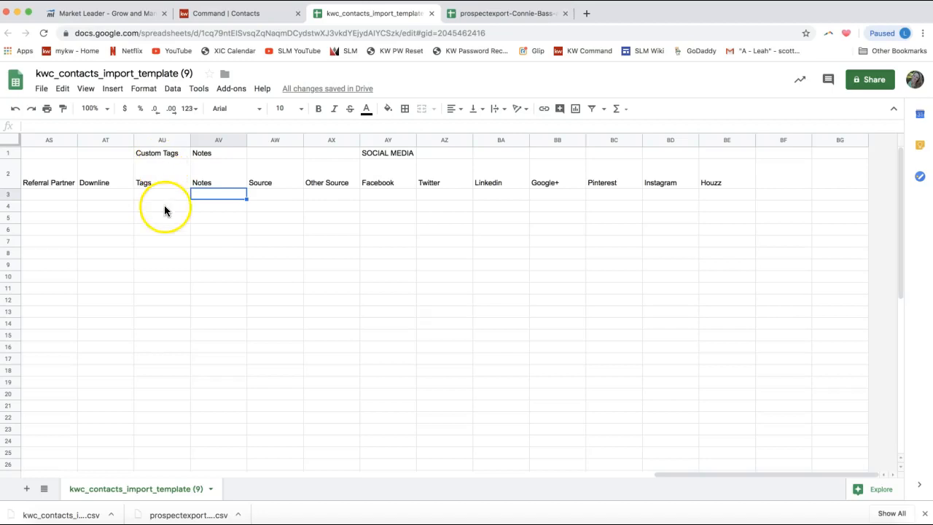
pyautogui.hscroll(3)
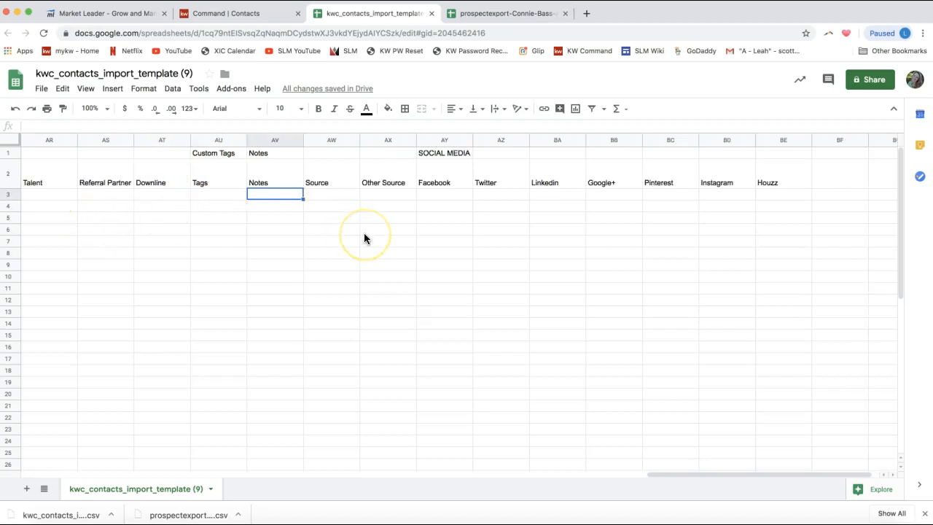
pyautogui.moveTo(245, 222)
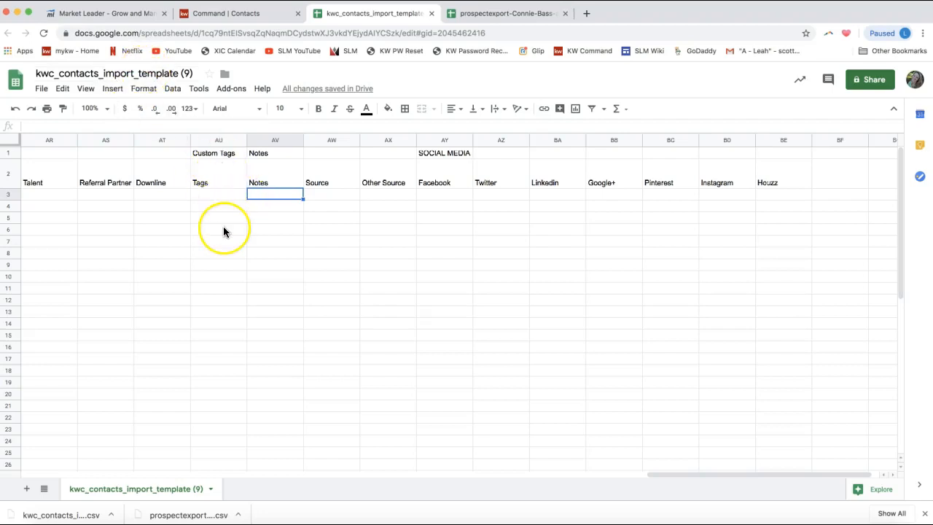
pyautogui.hscroll(-3)
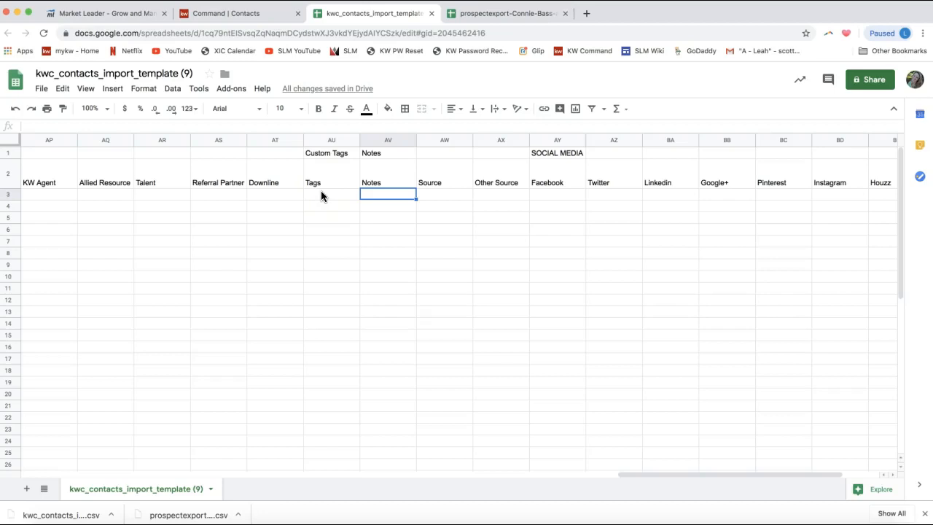
pyautogui.moveTo(321, 202)
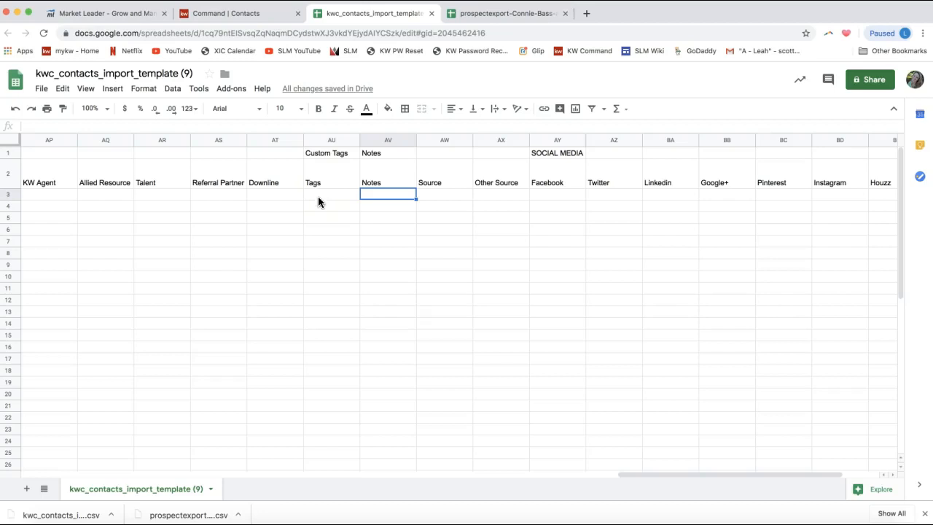
# - Enter 'eEdge Import, Import Aug 2019' in the first contact's Tags cell AU3
pyautogui.click(331, 192)
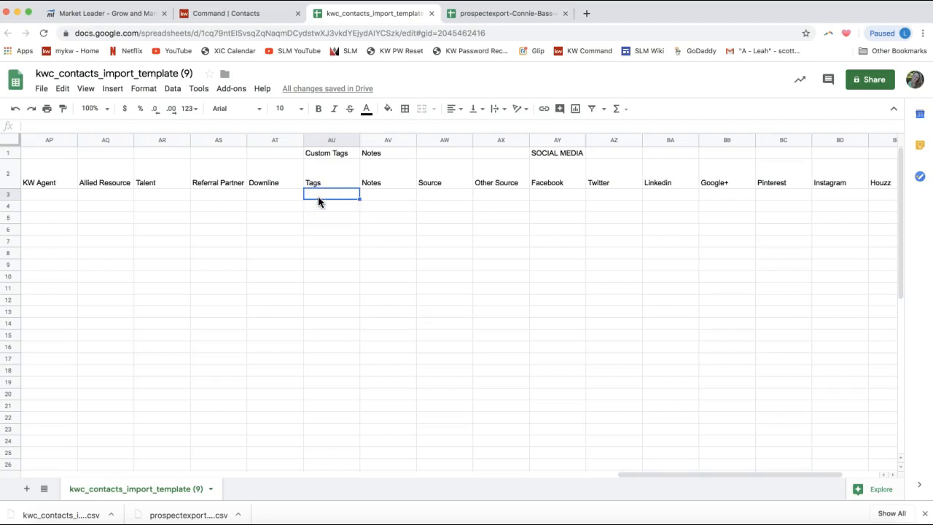
pyautogui.write('eEdge I')
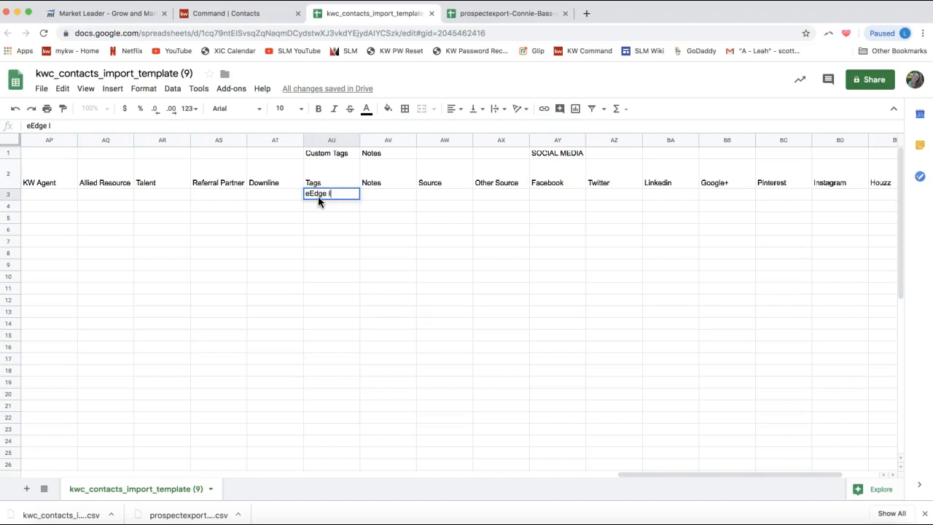
pyautogui.write('mport')
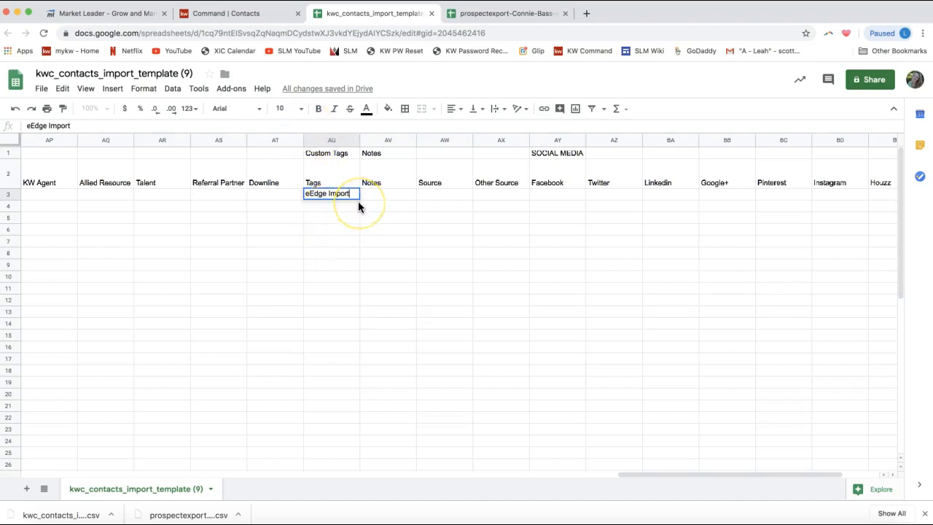
pyautogui.write(',')
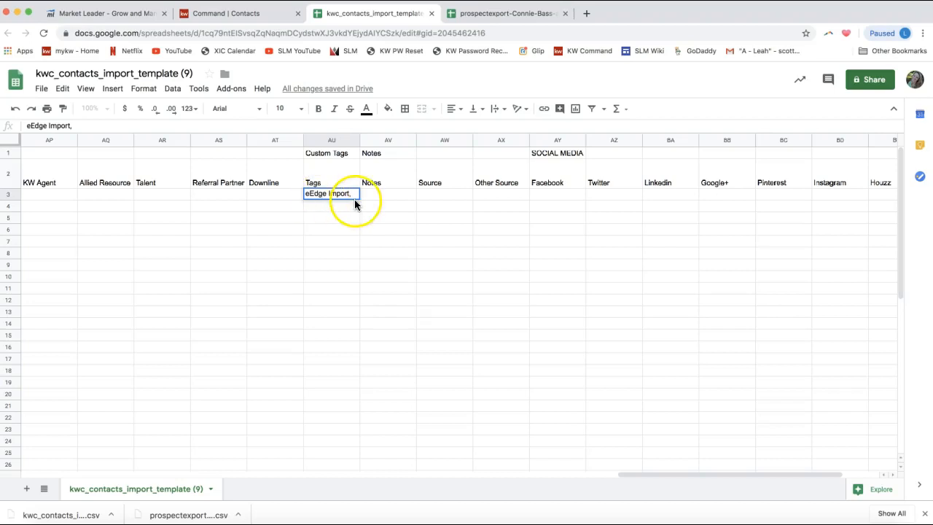
pyautogui.write('Import')
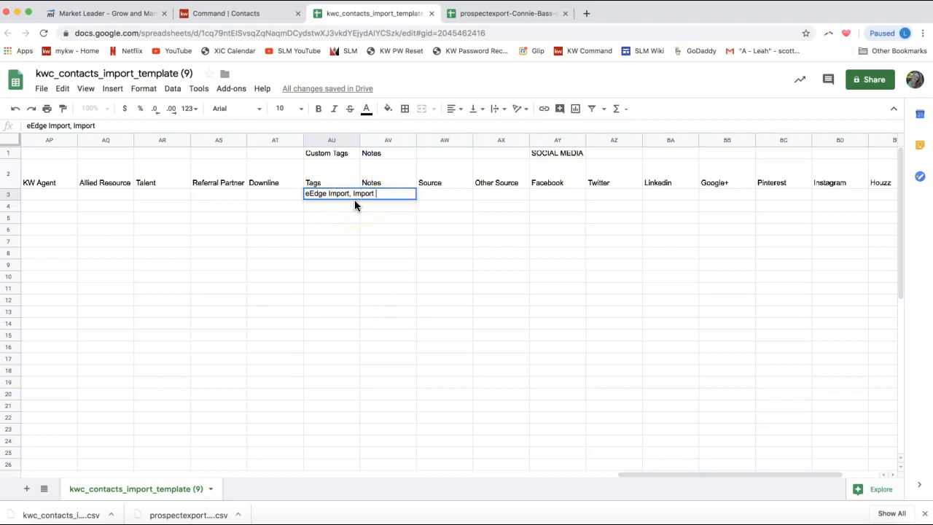
pyautogui.write('Aug 2019')
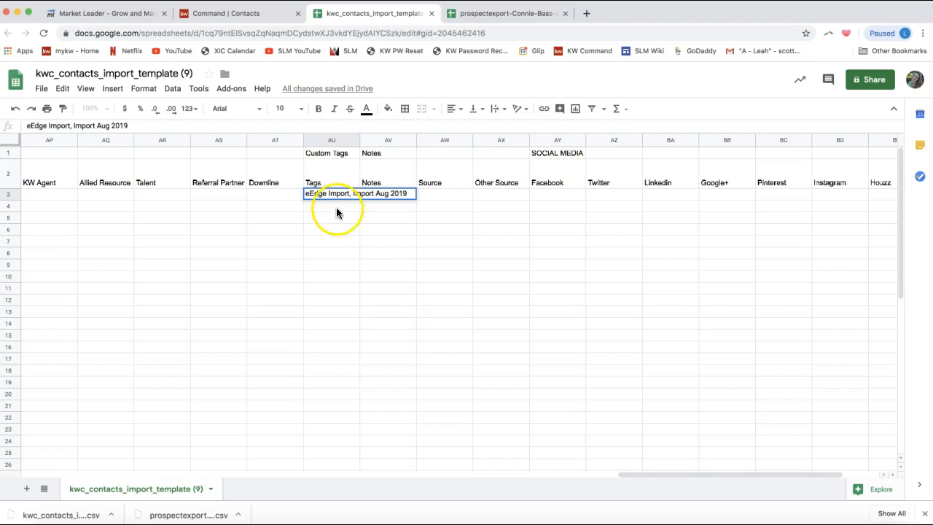
pyautogui.click(335, 194)
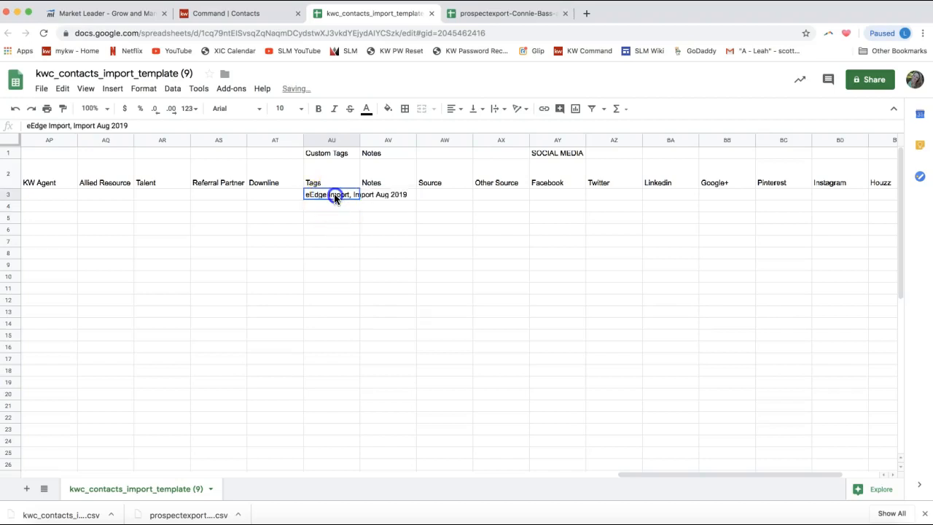
# - Copy that tag cell down column AU for all contact rows and return to the left
pyautogui.click(332, 204)
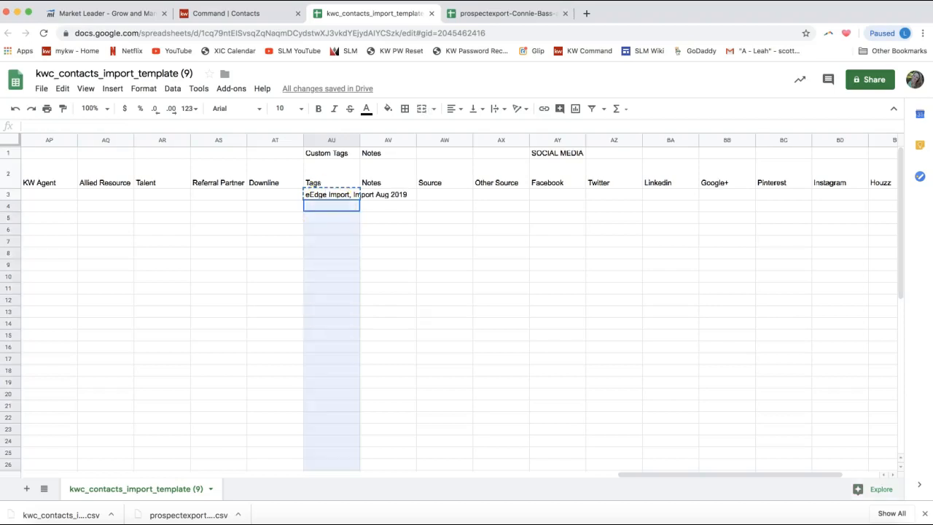
pyautogui.scroll(-3)
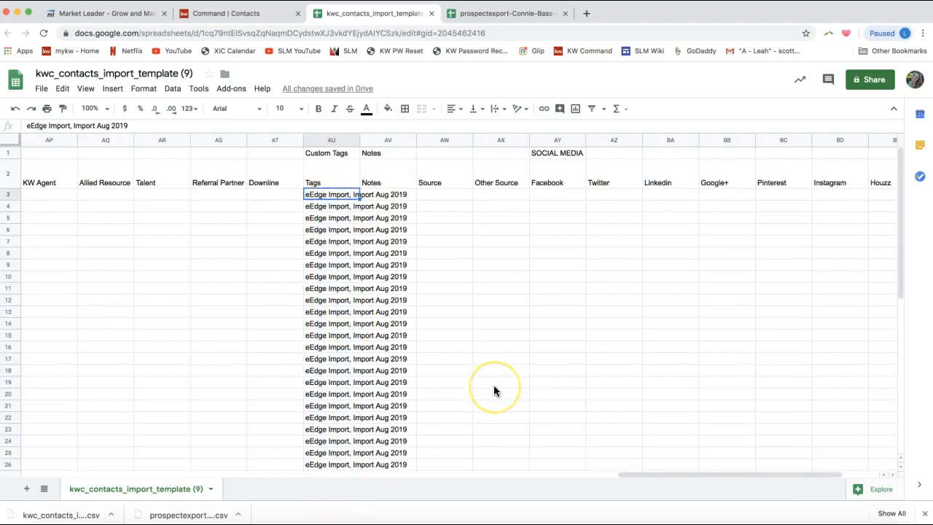
pyautogui.moveTo(495, 391)
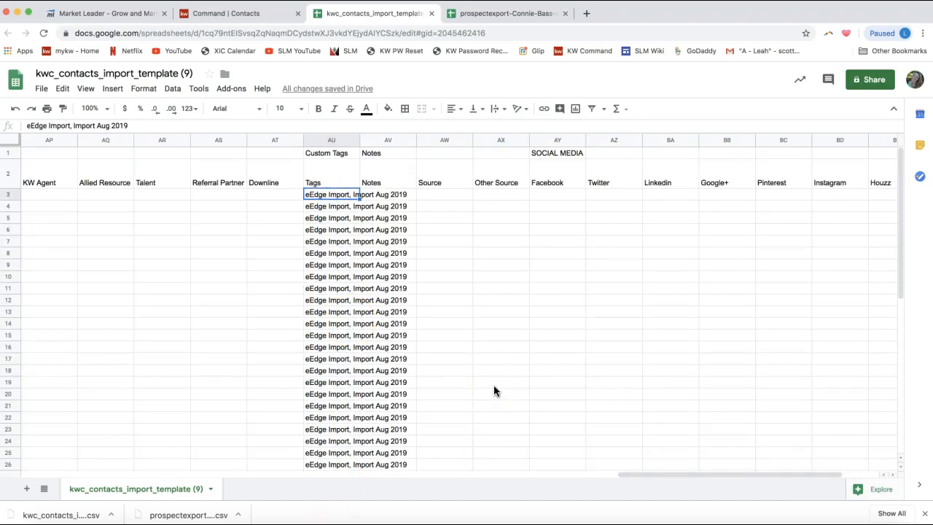
pyautogui.hscroll(-3)
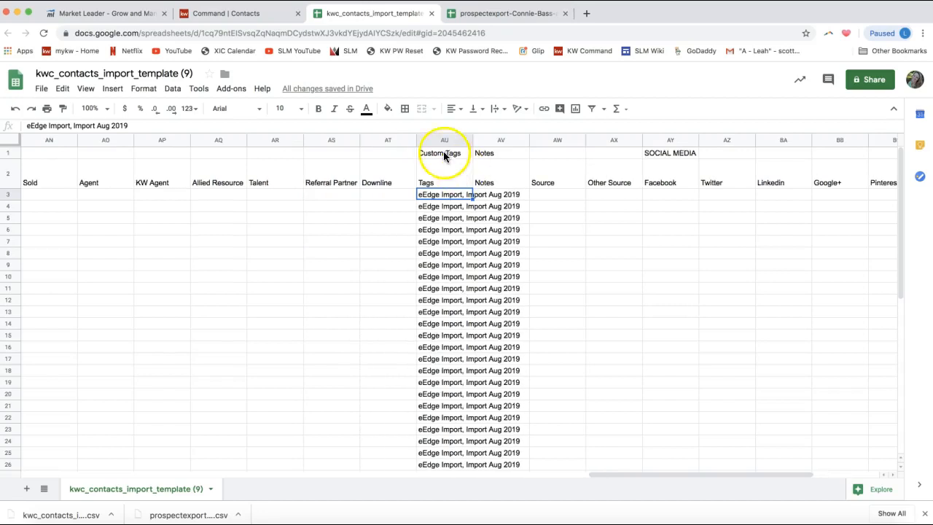
pyautogui.hscroll(-3)
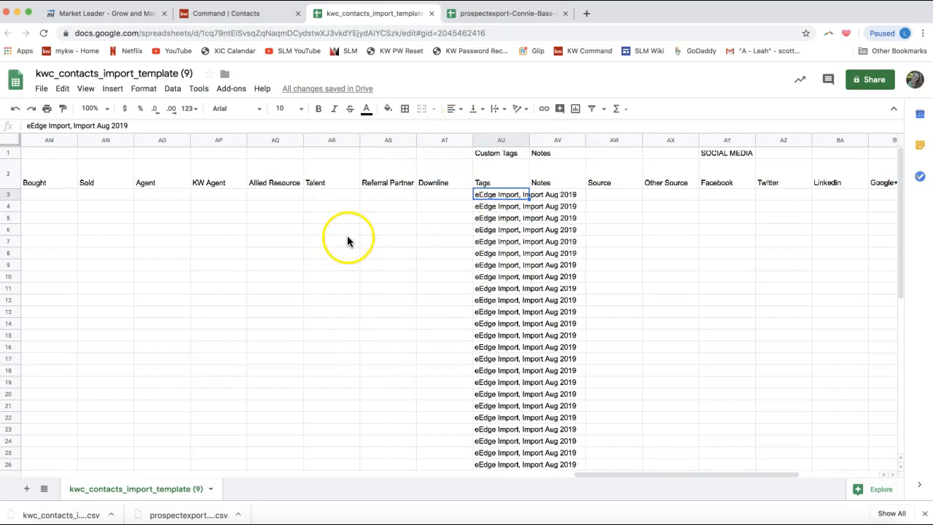
pyautogui.moveTo(580, 218)
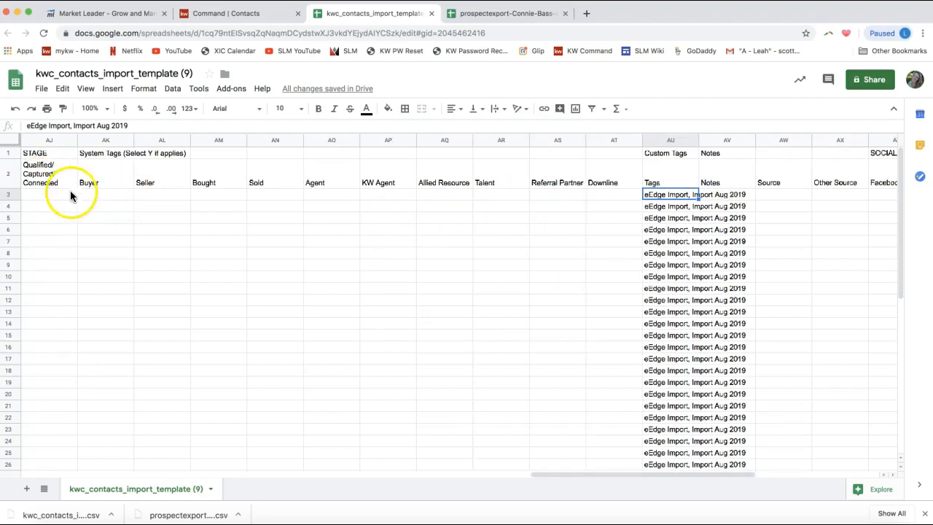
pyautogui.moveTo(119, 159)
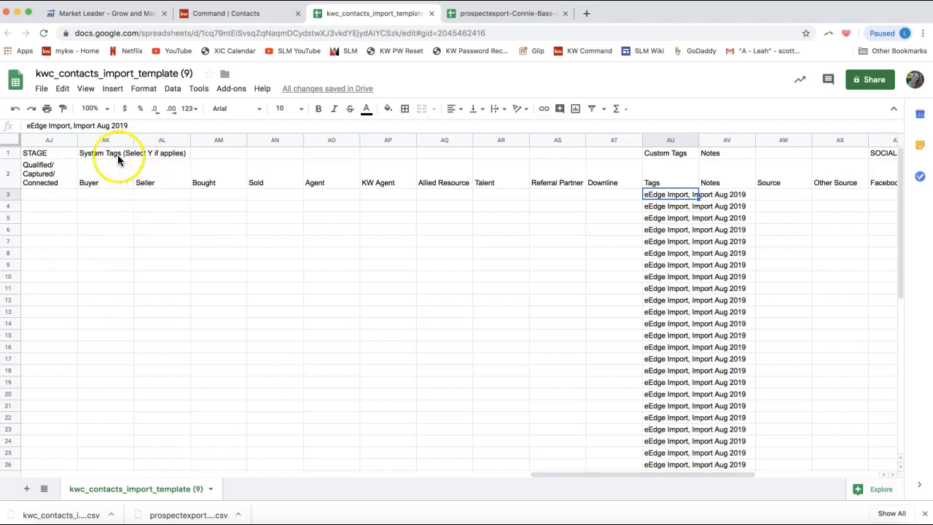
# - Enter Y marks in the Buyer, Seller and KW Agent columns for the first contacts
pyautogui.click(105, 194)
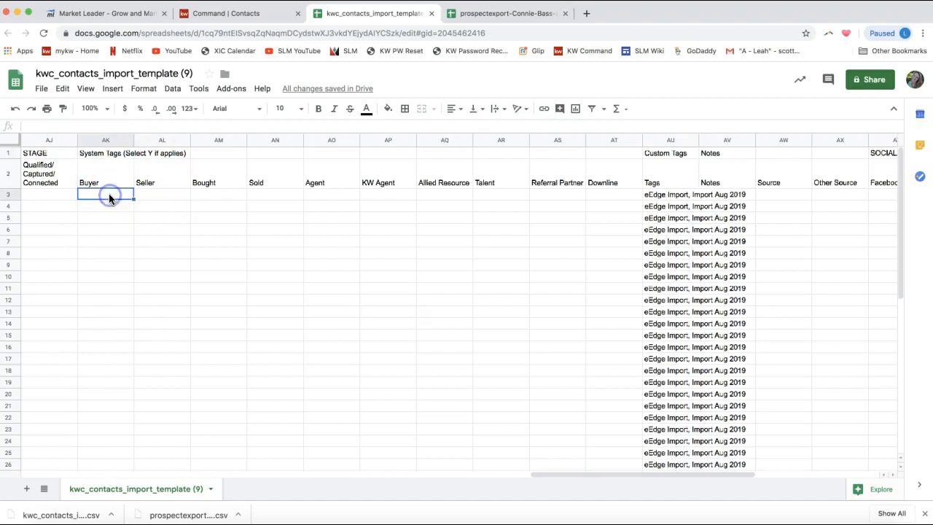
pyautogui.write('Y')
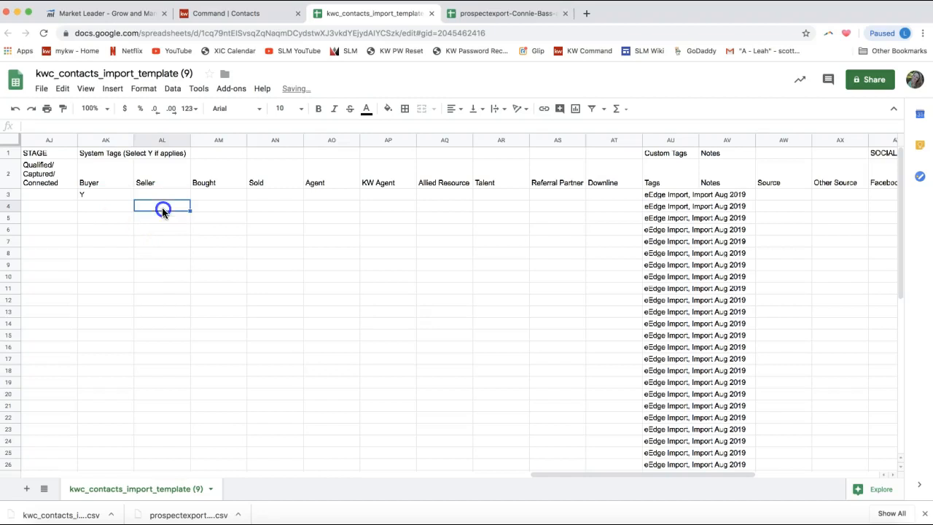
pyautogui.write('Y')
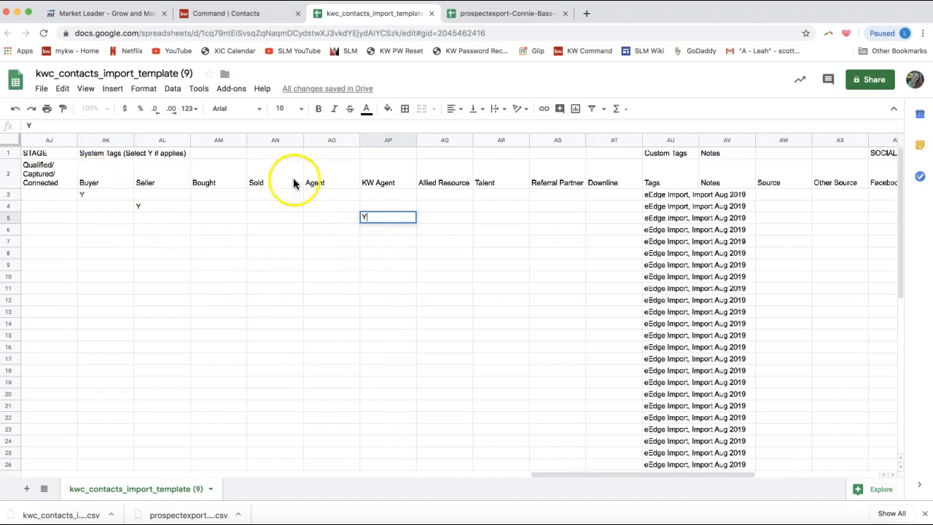
pyautogui.moveTo(173, 230)
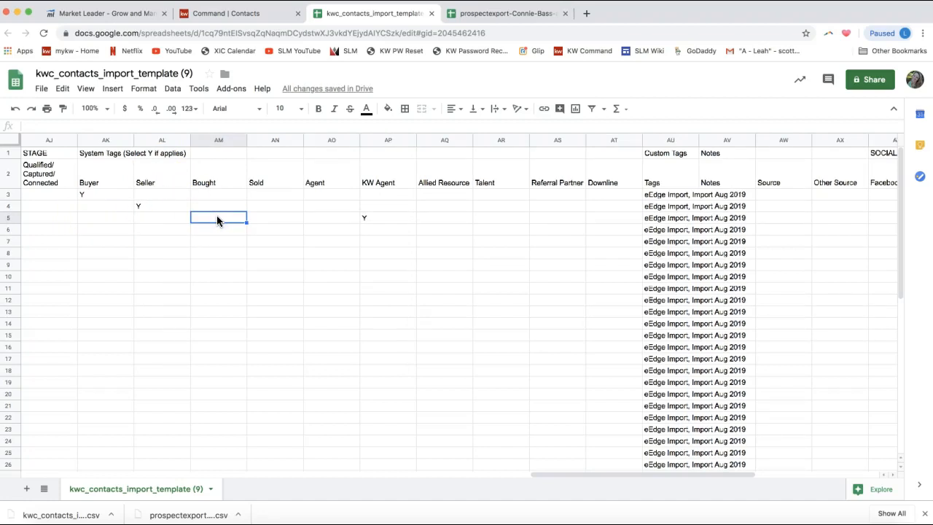
pyautogui.hscroll(-3)
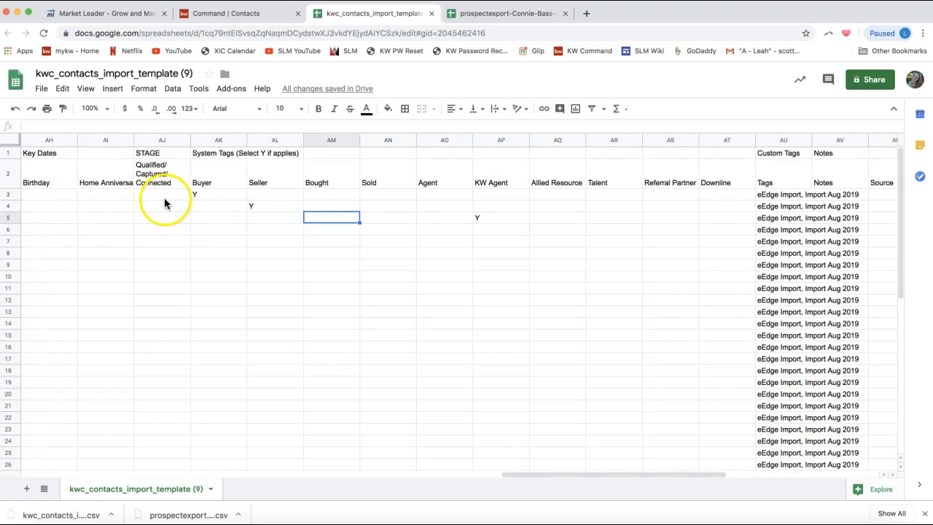
pyautogui.hscroll(-3)
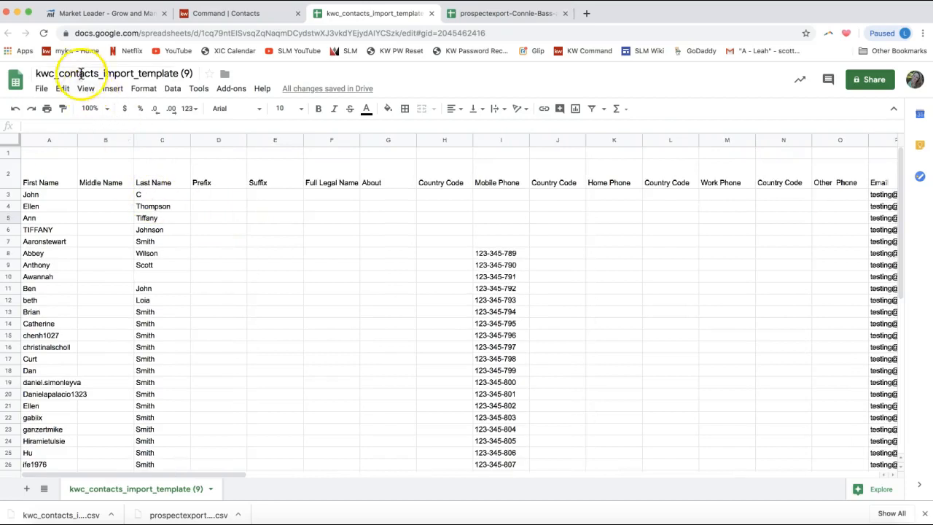
# - Set the spreadsheet title to 'Command Import - Aug 2019'
pyautogui.click(114, 73)
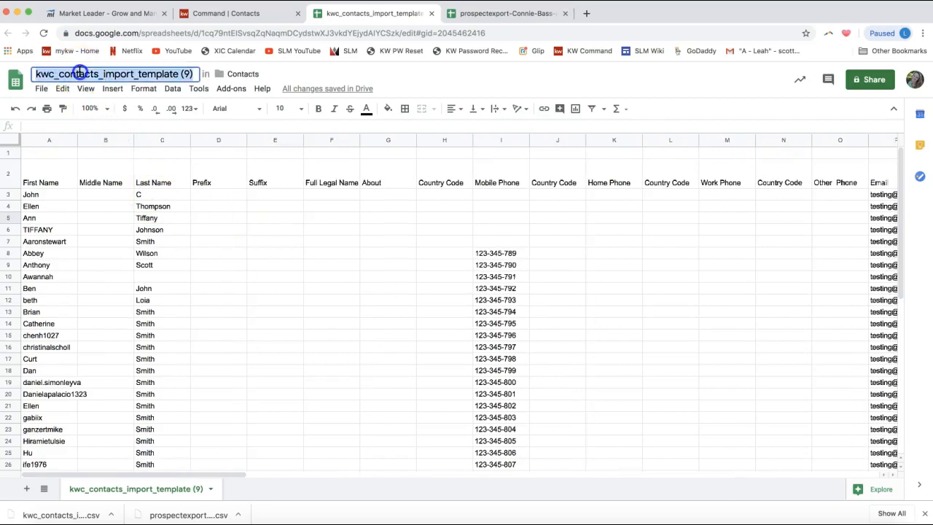
pyautogui.write('Command Import')
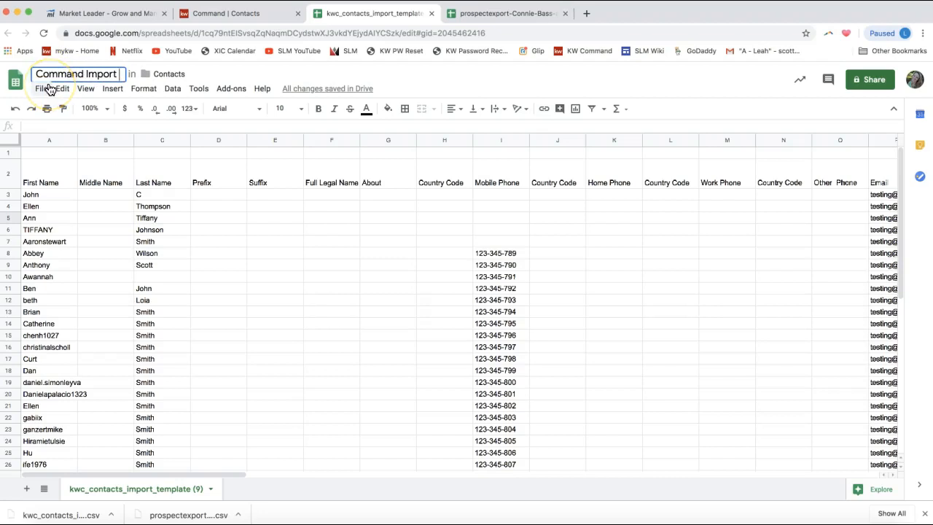
pyautogui.write('- Aug 2019')
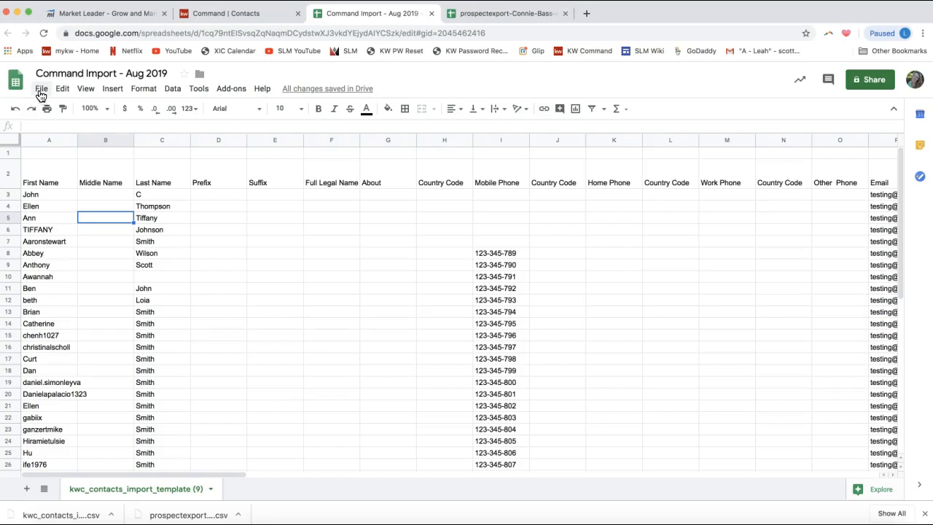
# - Download the current sheet as Comma-separated values (.csv) from File > Download
pyautogui.click(40, 89)
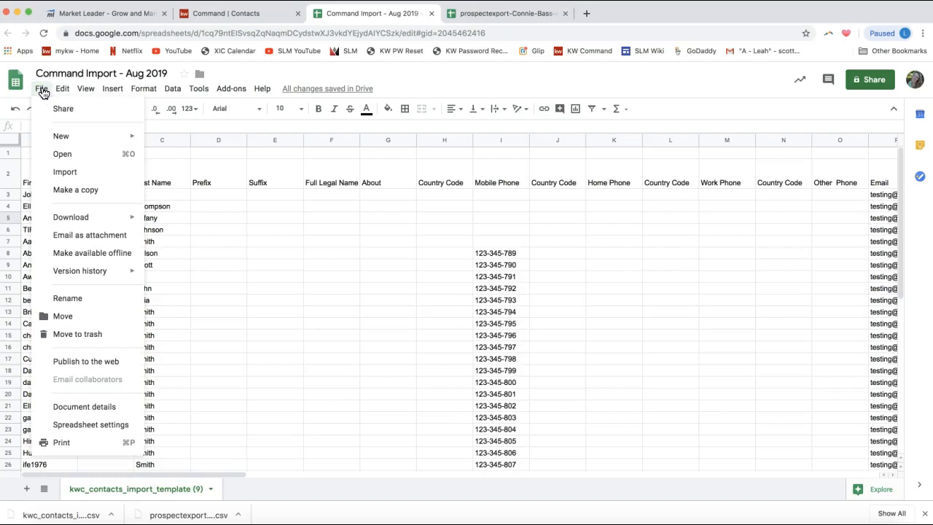
pyautogui.click(70, 216)
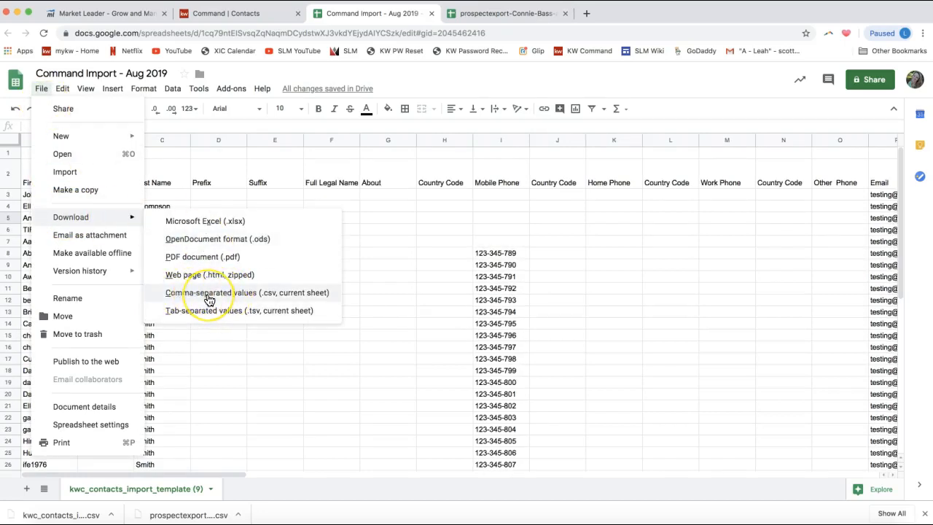
pyautogui.moveTo(265, 187)
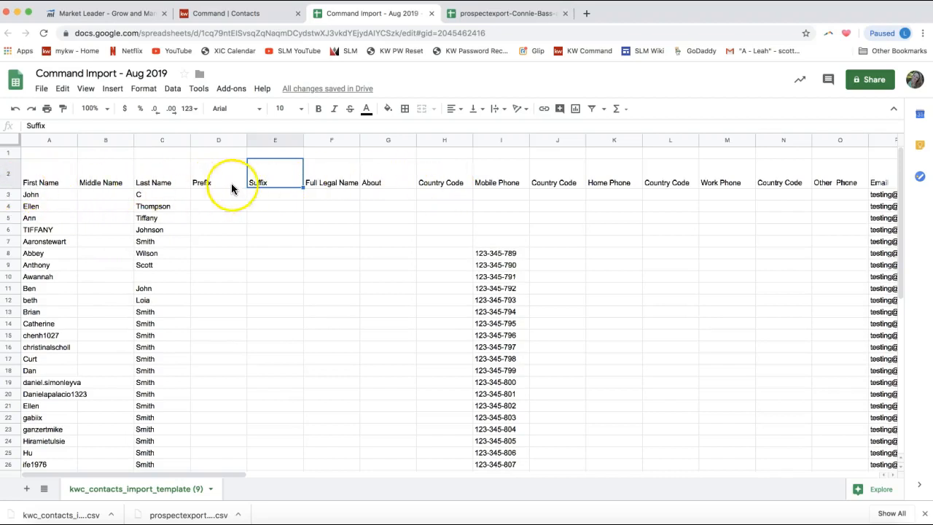
pyautogui.moveTo(218, 154)
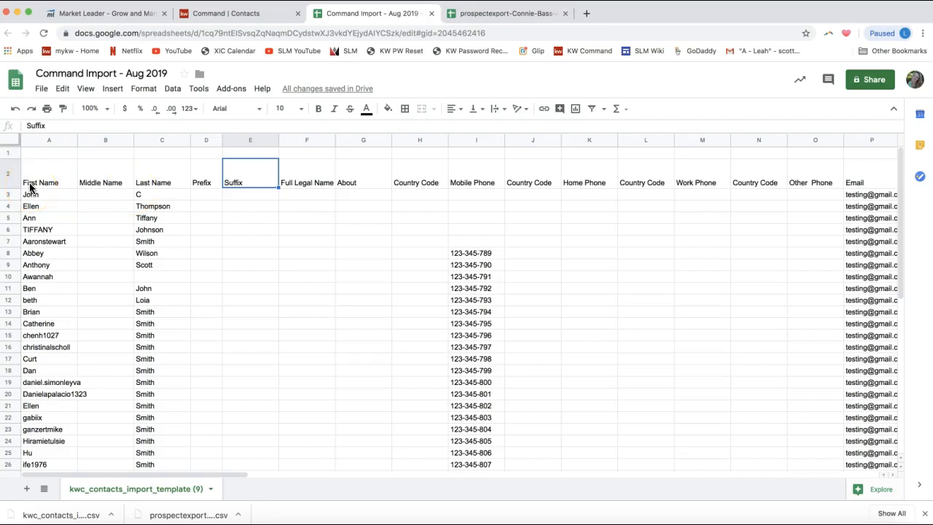
pyautogui.click(40, 89)
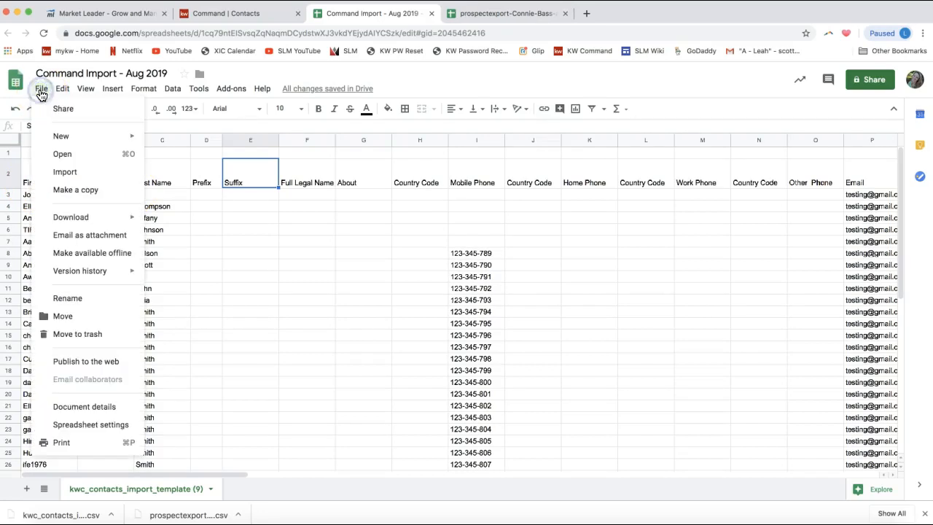
pyautogui.click(70, 215)
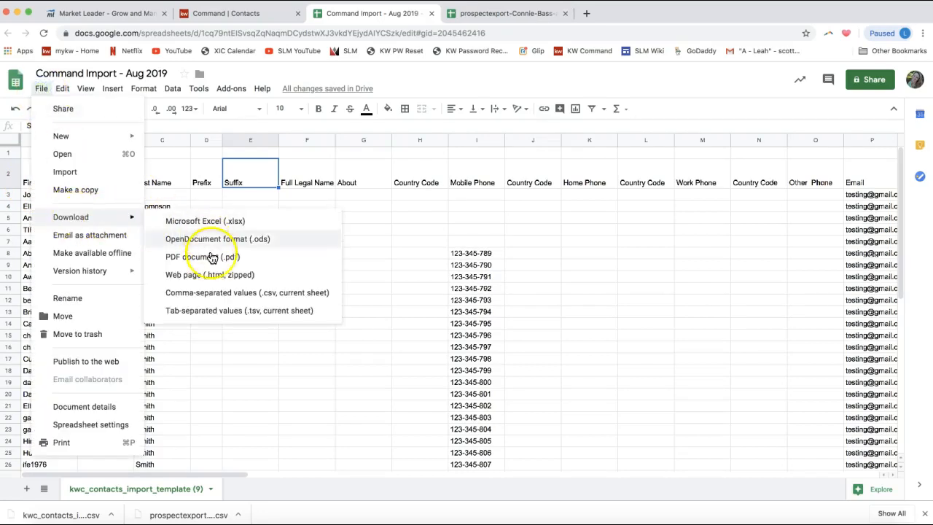
pyautogui.moveTo(201, 301)
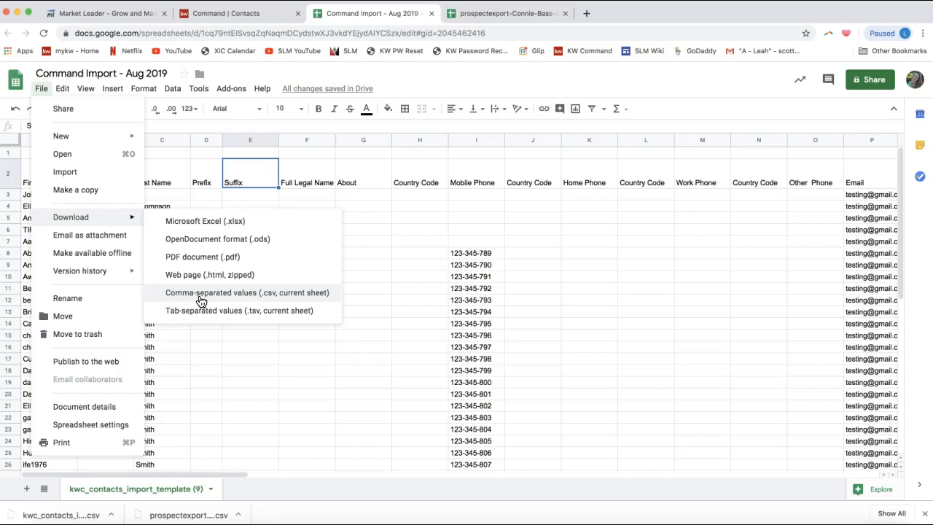
pyautogui.click(248, 291)
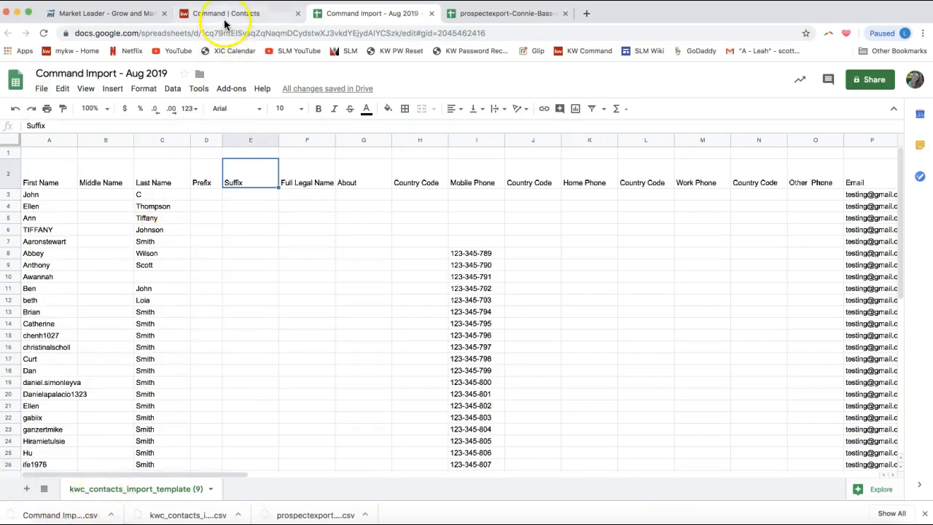
# - Switch to KW Command Contacts and reopen the Import Contacts dialog via Import
pyautogui.click(226, 14)
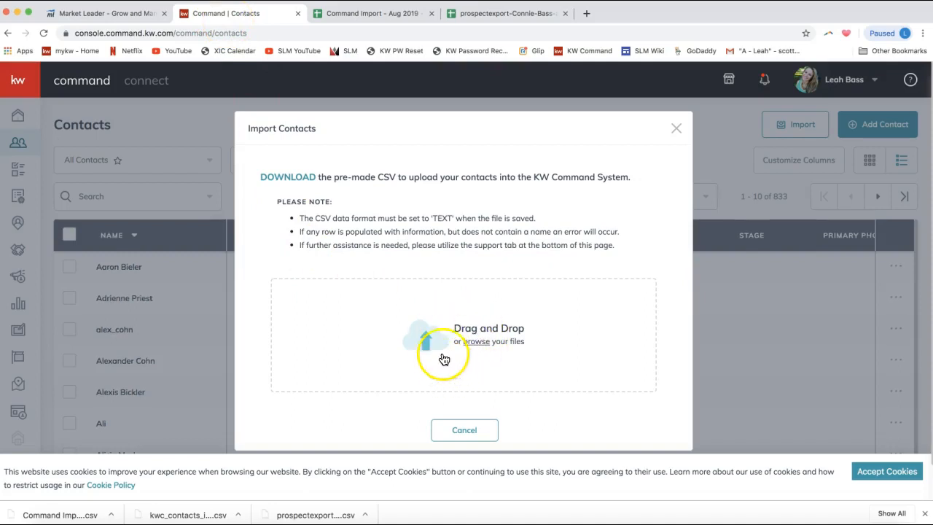
pyautogui.moveTo(676, 128)
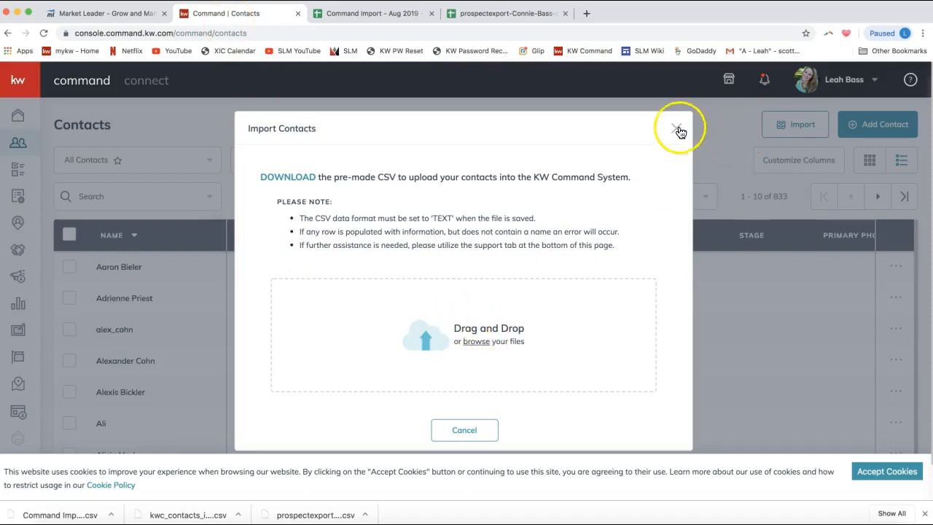
pyautogui.click(677, 128)
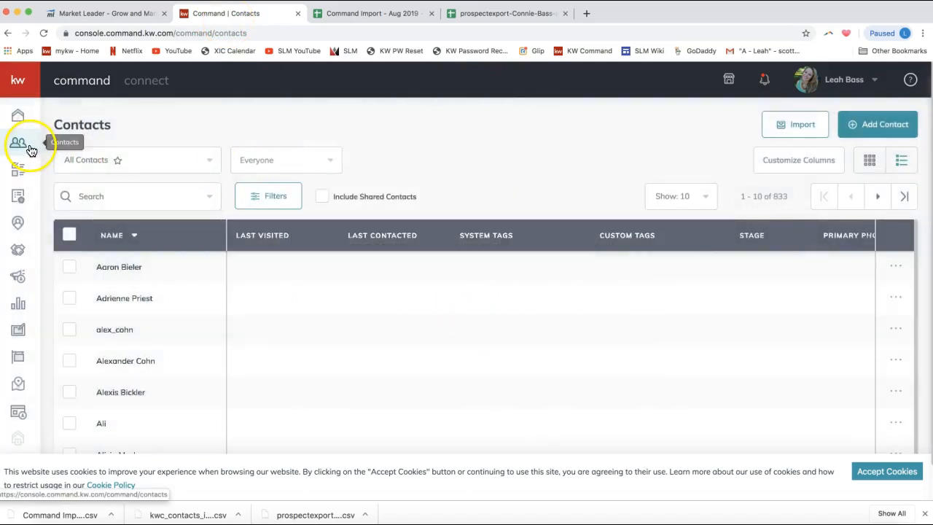
pyautogui.moveTo(17, 143)
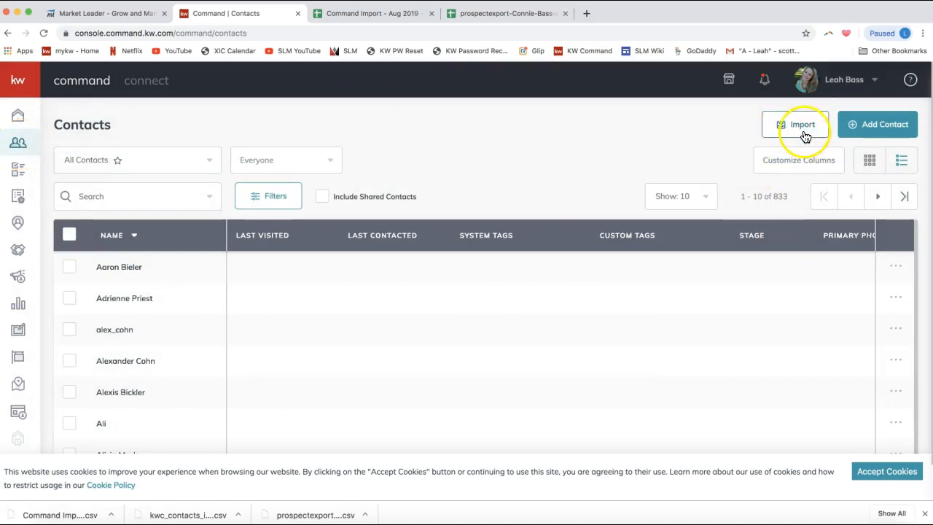
pyautogui.click(796, 124)
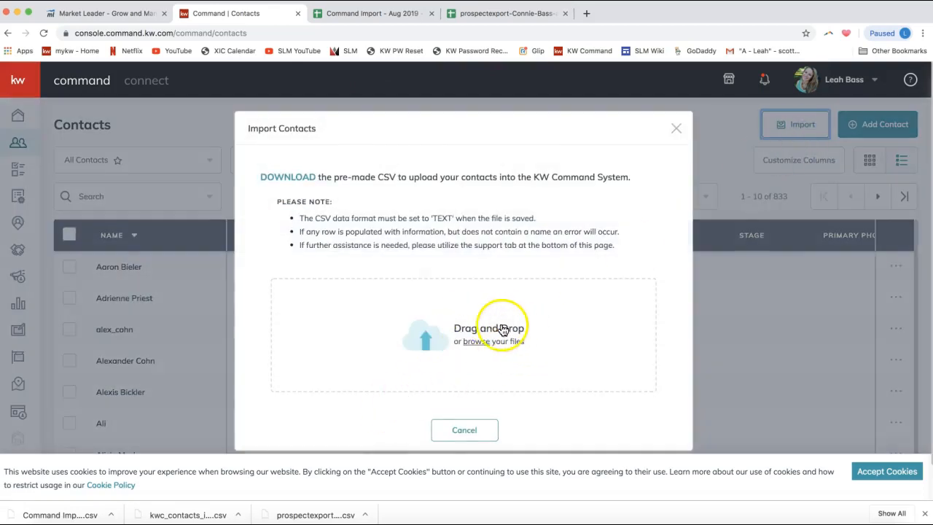
pyautogui.moveTo(472, 344)
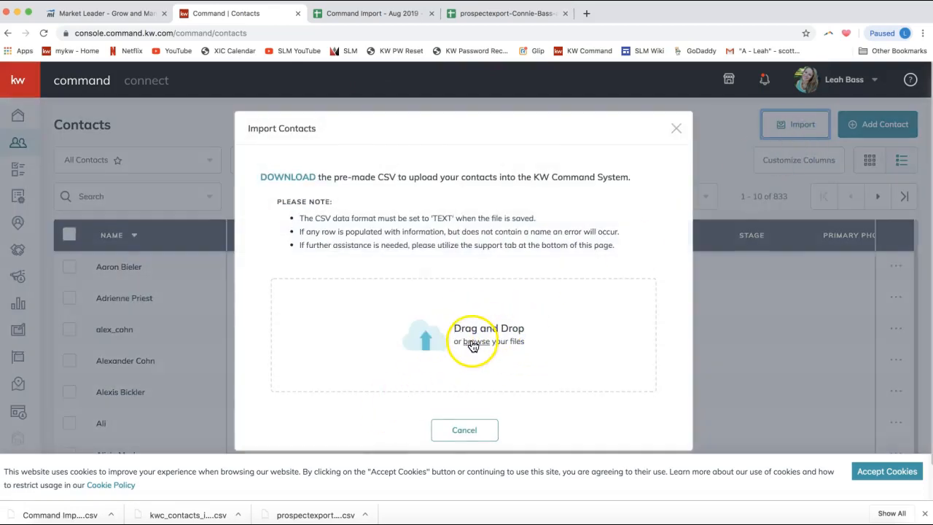
# - Browse for the upload file and show the Downloads folder with the Command Import CSV
pyautogui.click(476, 341)
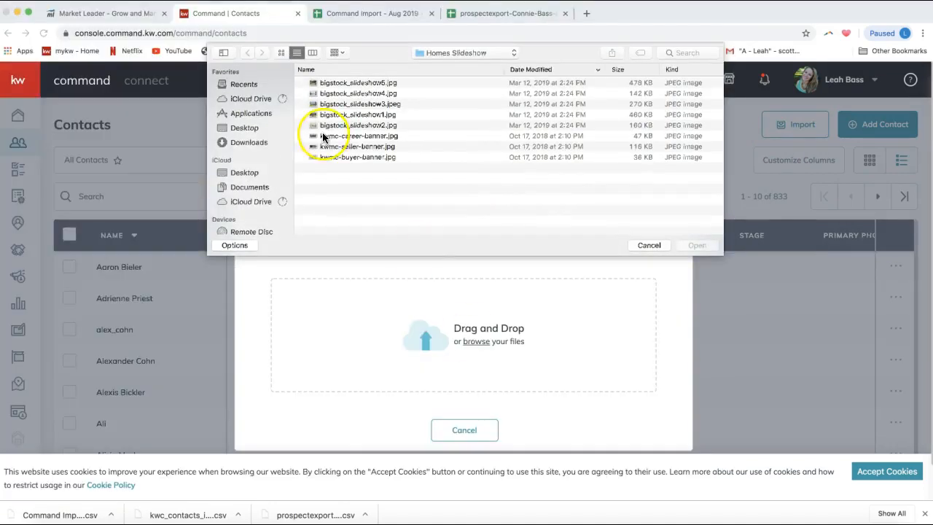
pyautogui.click(251, 143)
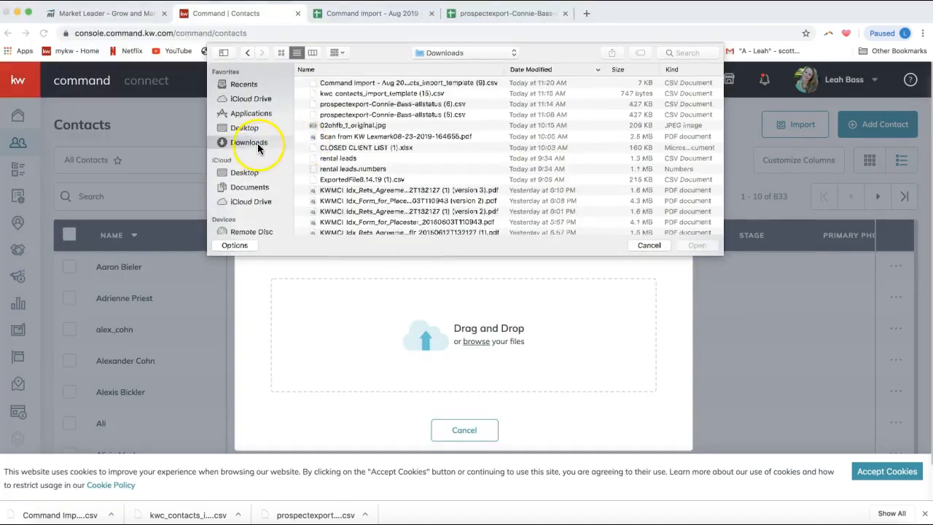
pyautogui.moveTo(382, 89)
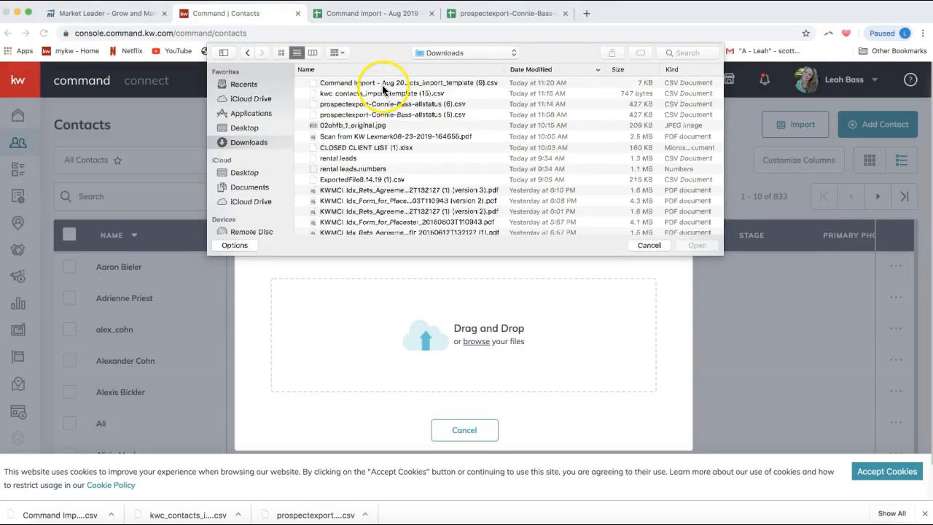